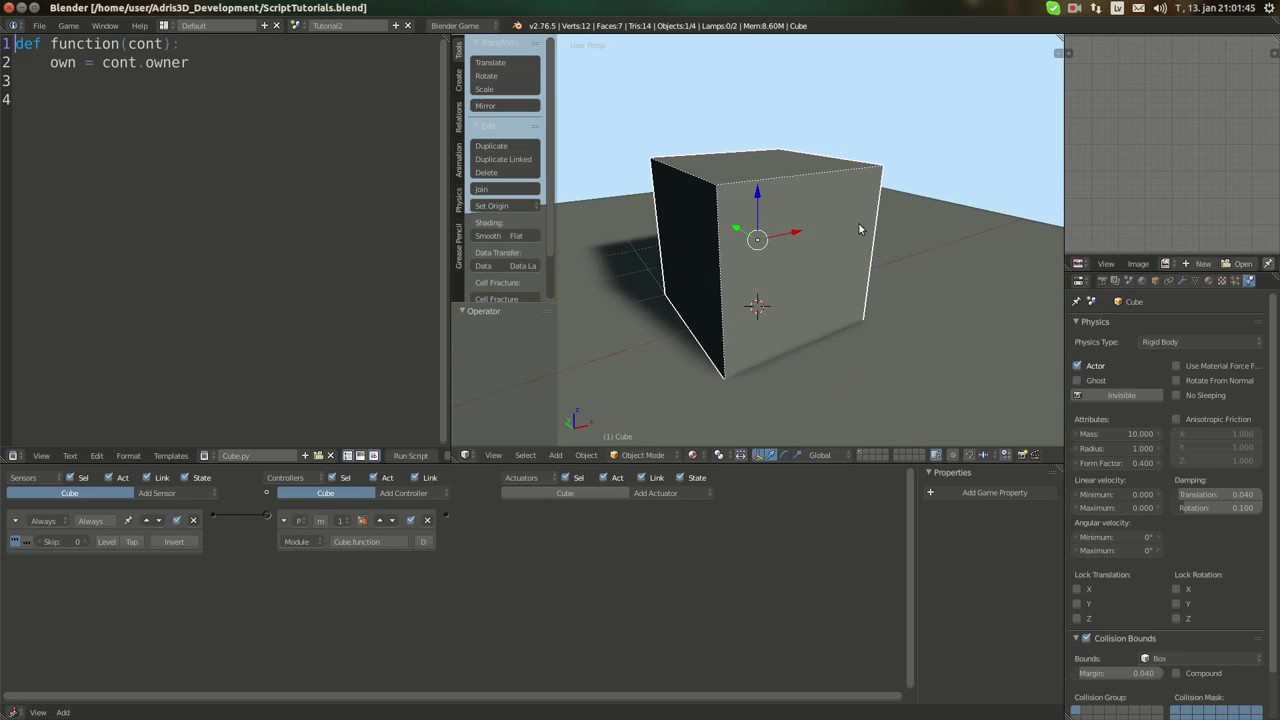
mouse_move(854, 264)
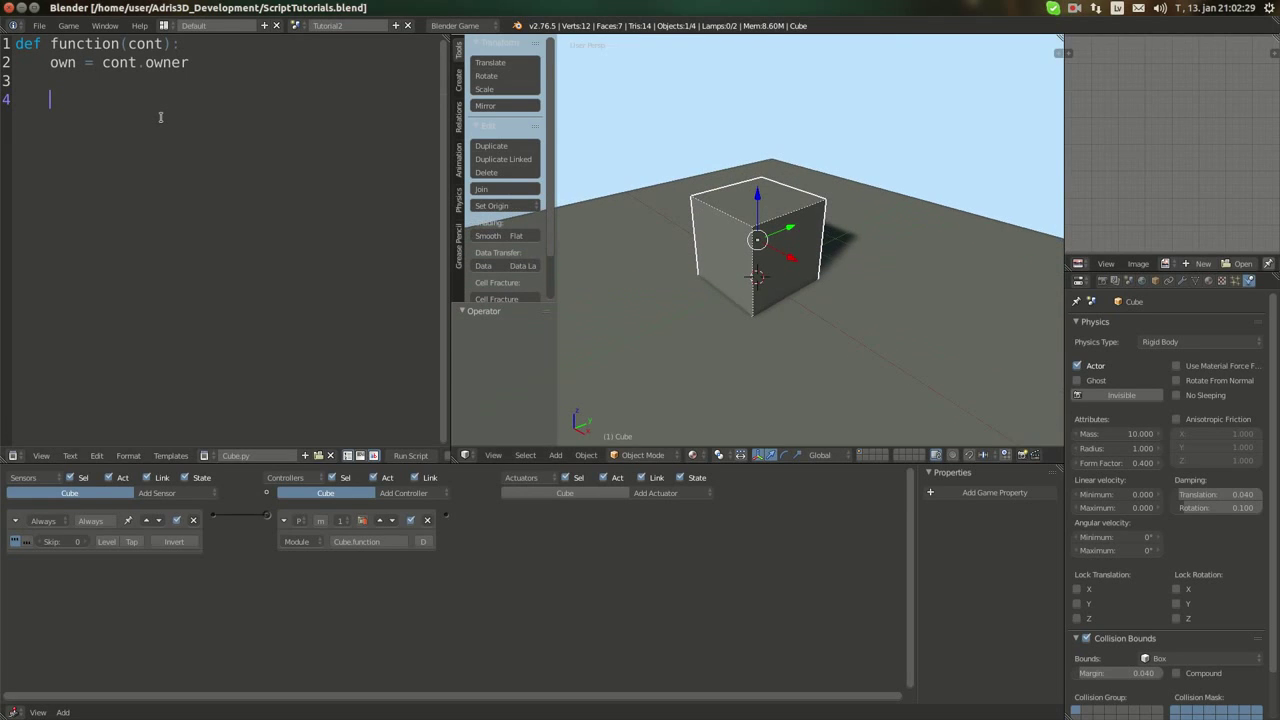
- Add own.applyRotation([0.0, 0.1, 0.0], False) on a new line of the script
text(own)
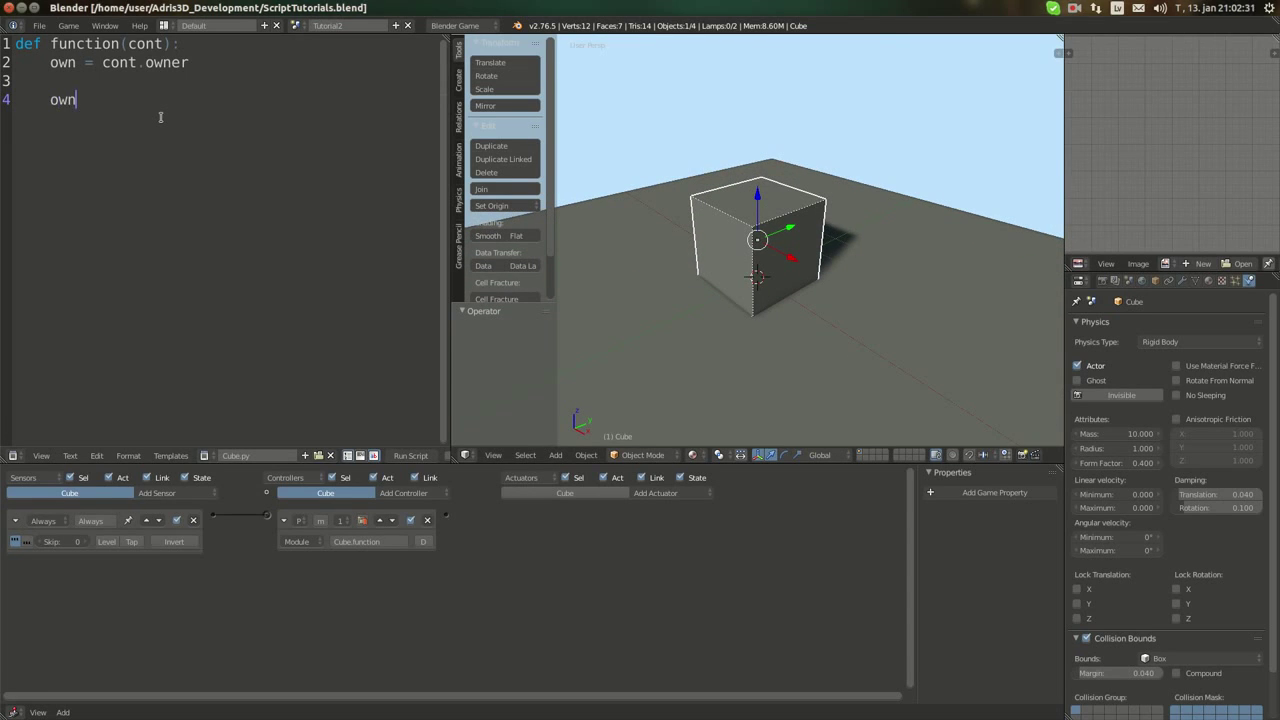
text(.apply)
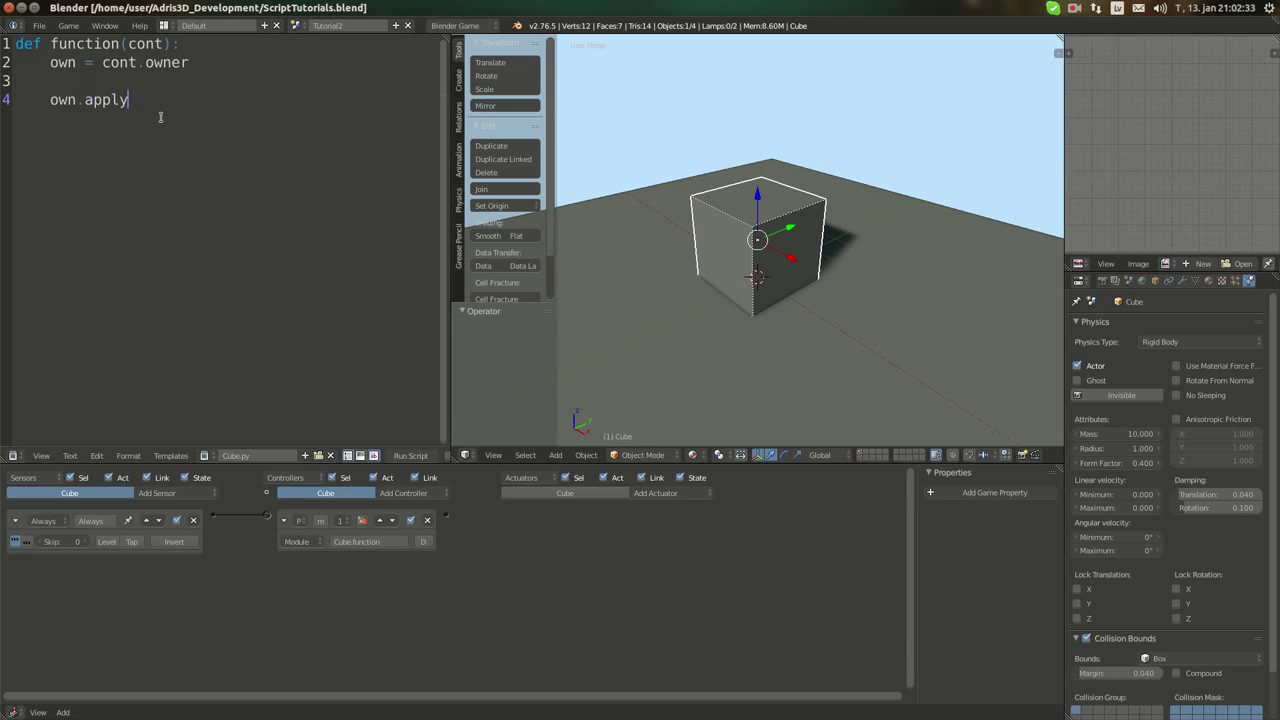
text(Rota)
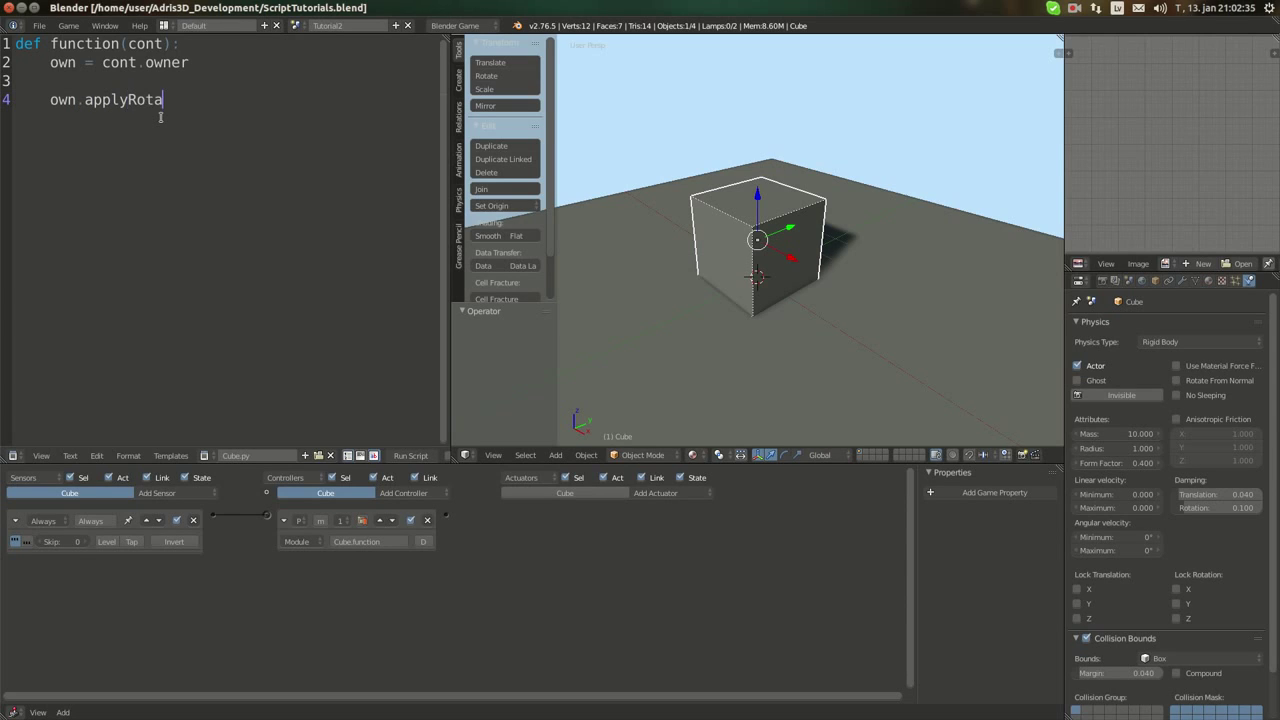
text(tion()
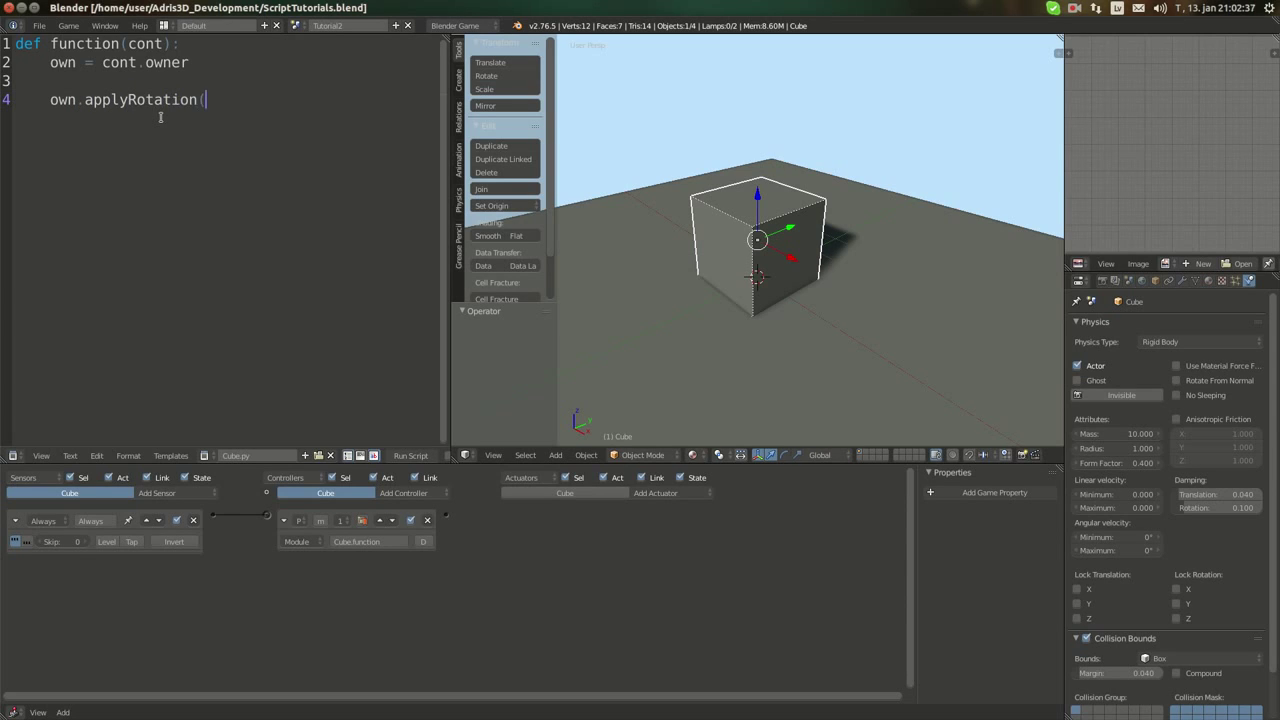
text([0.0, 0)
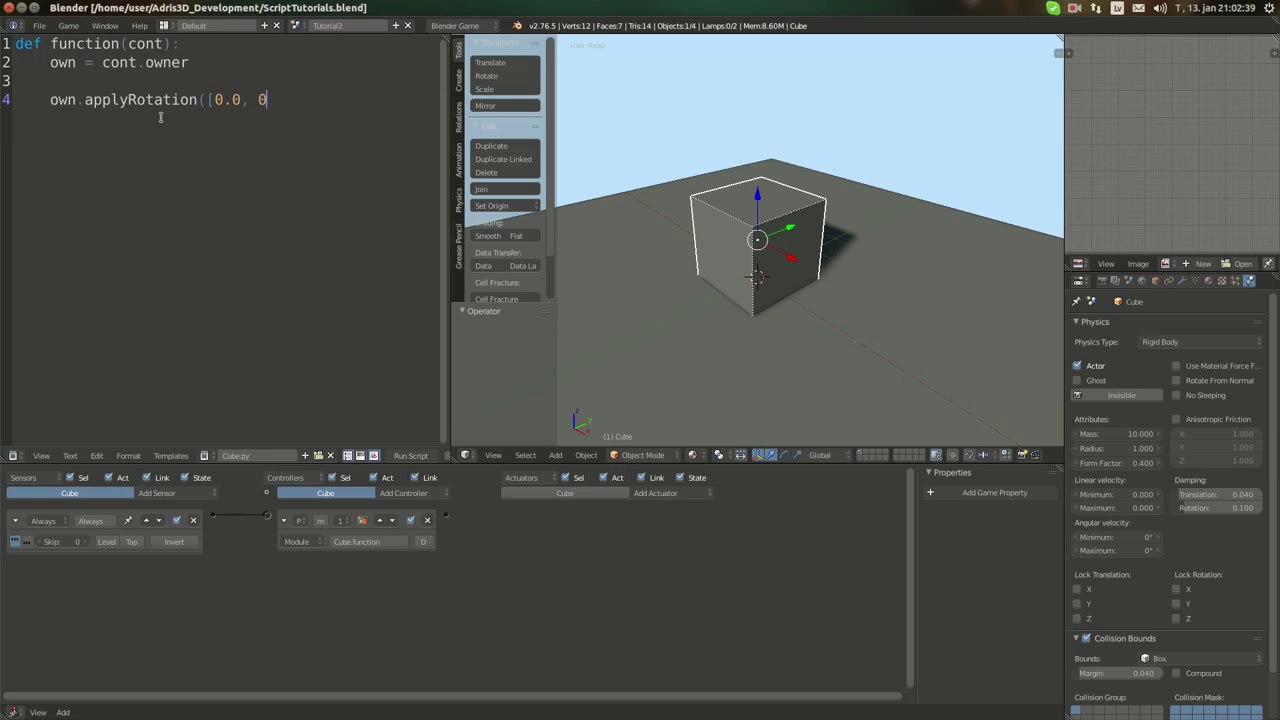
text(.1])
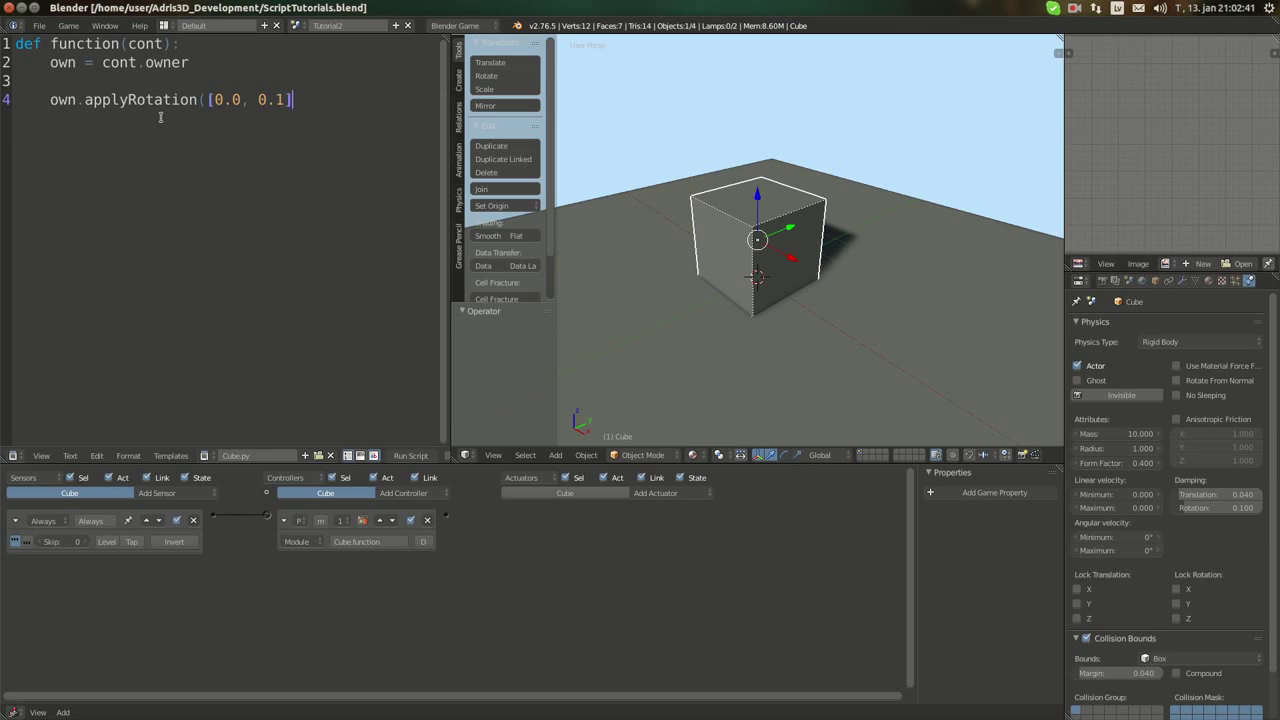
text(, 0.)
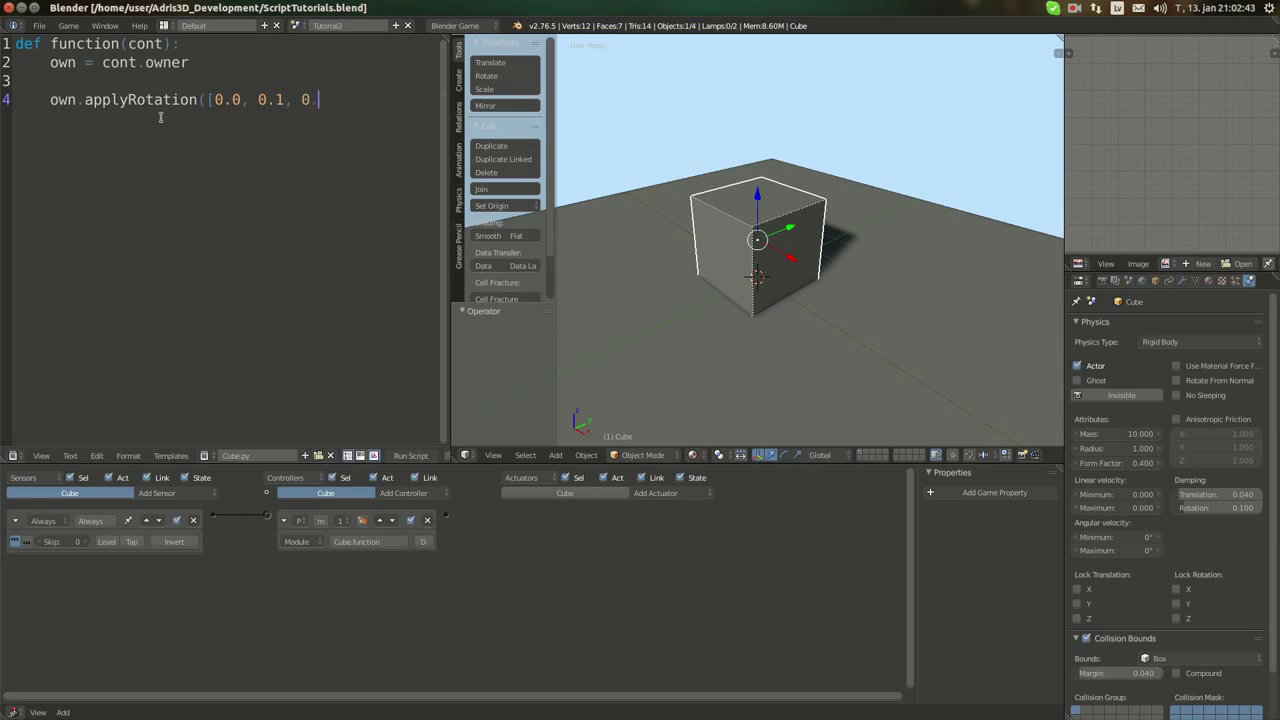
text(.0],)
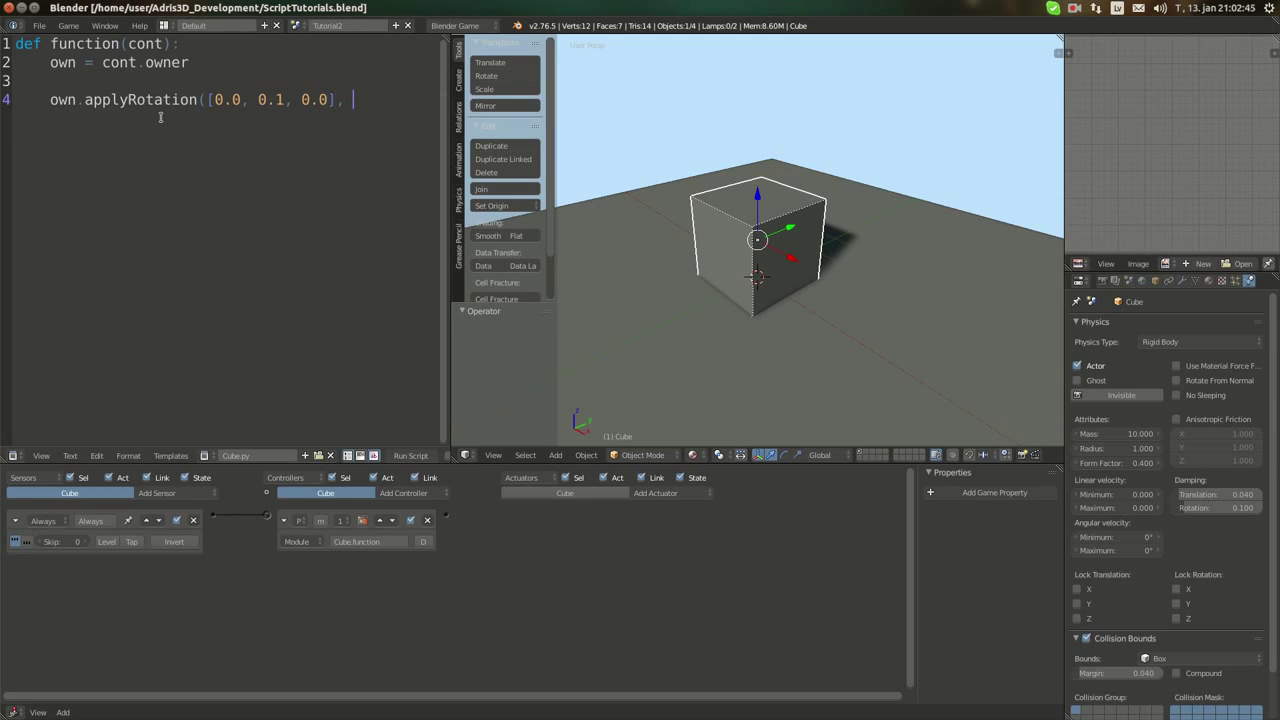
text(False))
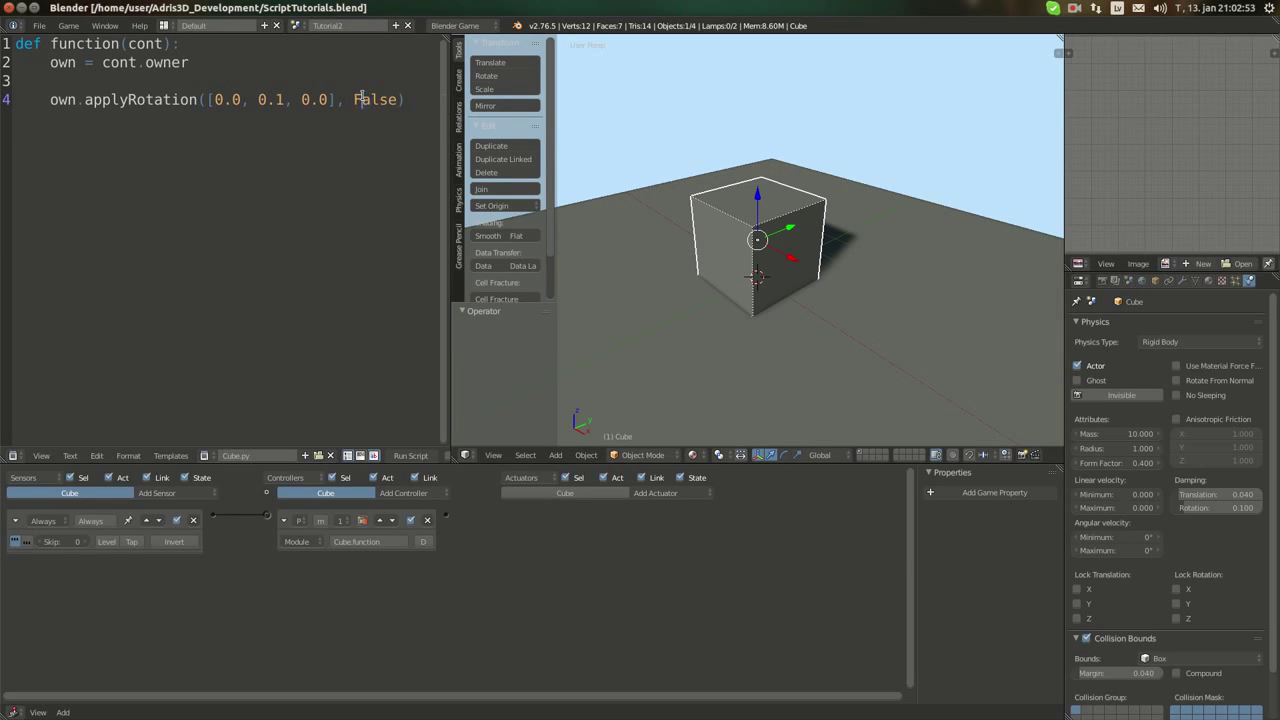
- Change the applyRotation local flag from False to True
double_click(376, 100)
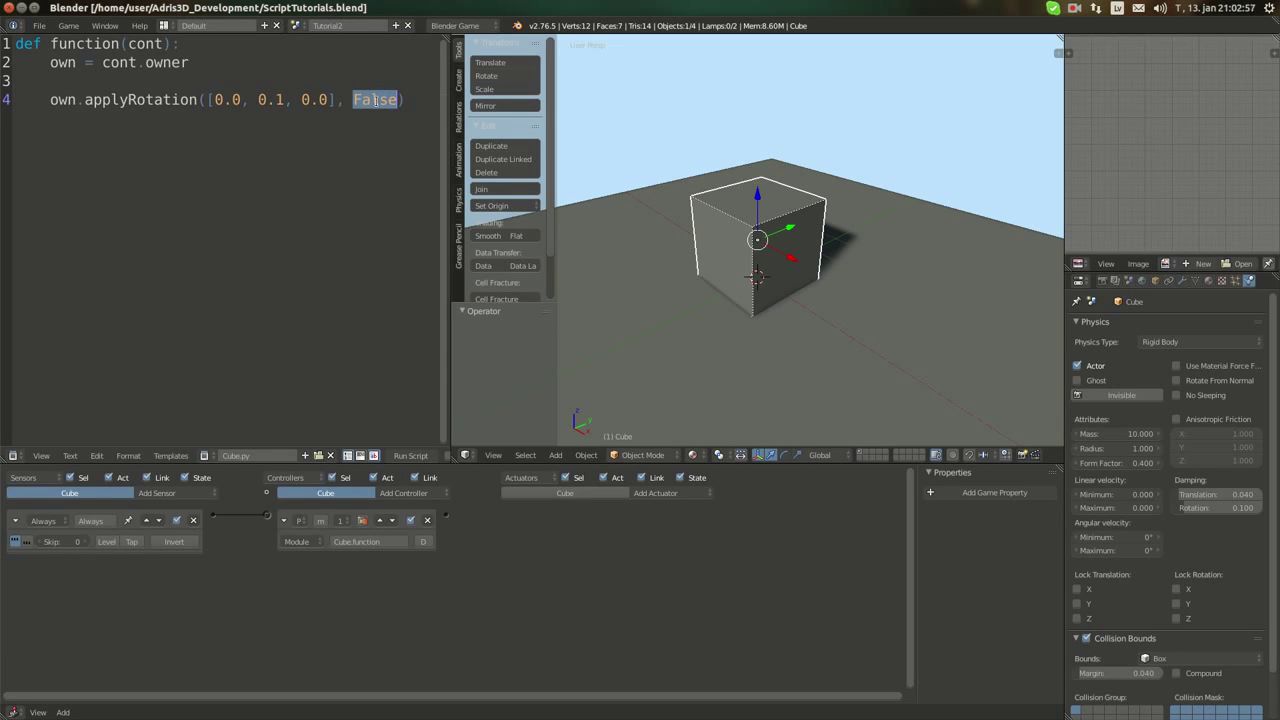
text(True)
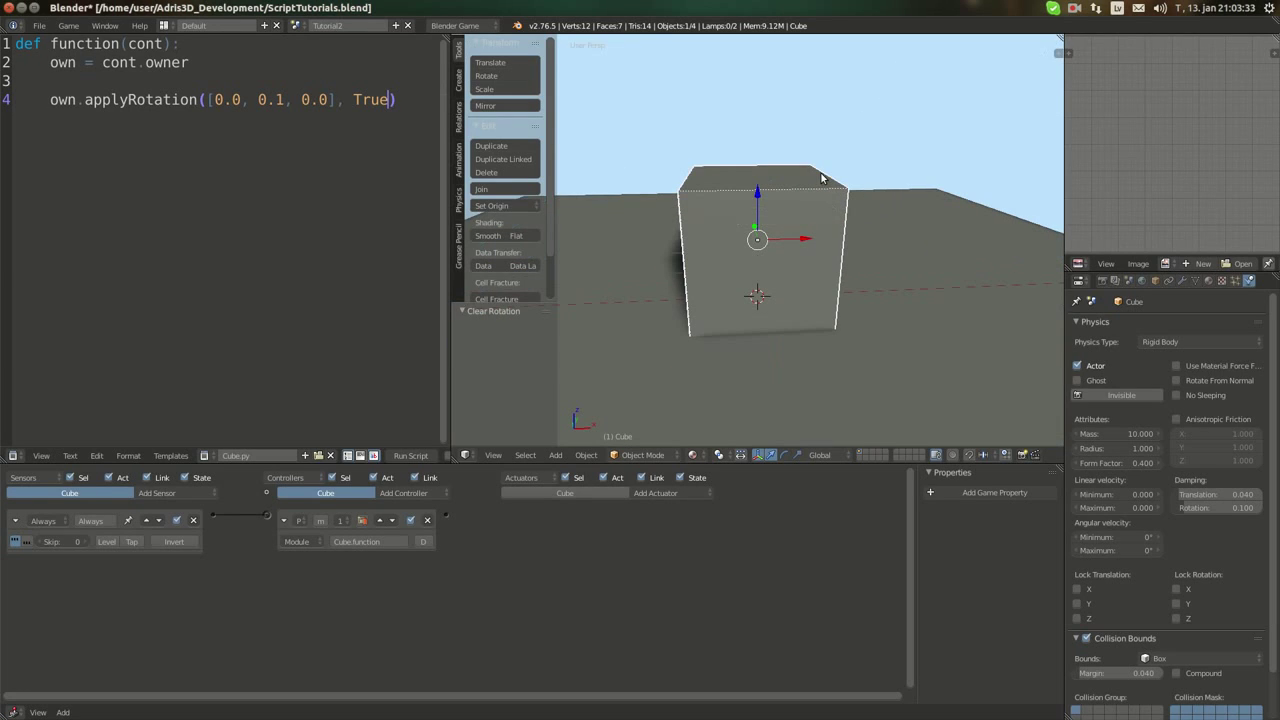
- Run the game to watch the cube rotate, then leave blank lines above the function
double_click(272, 100)
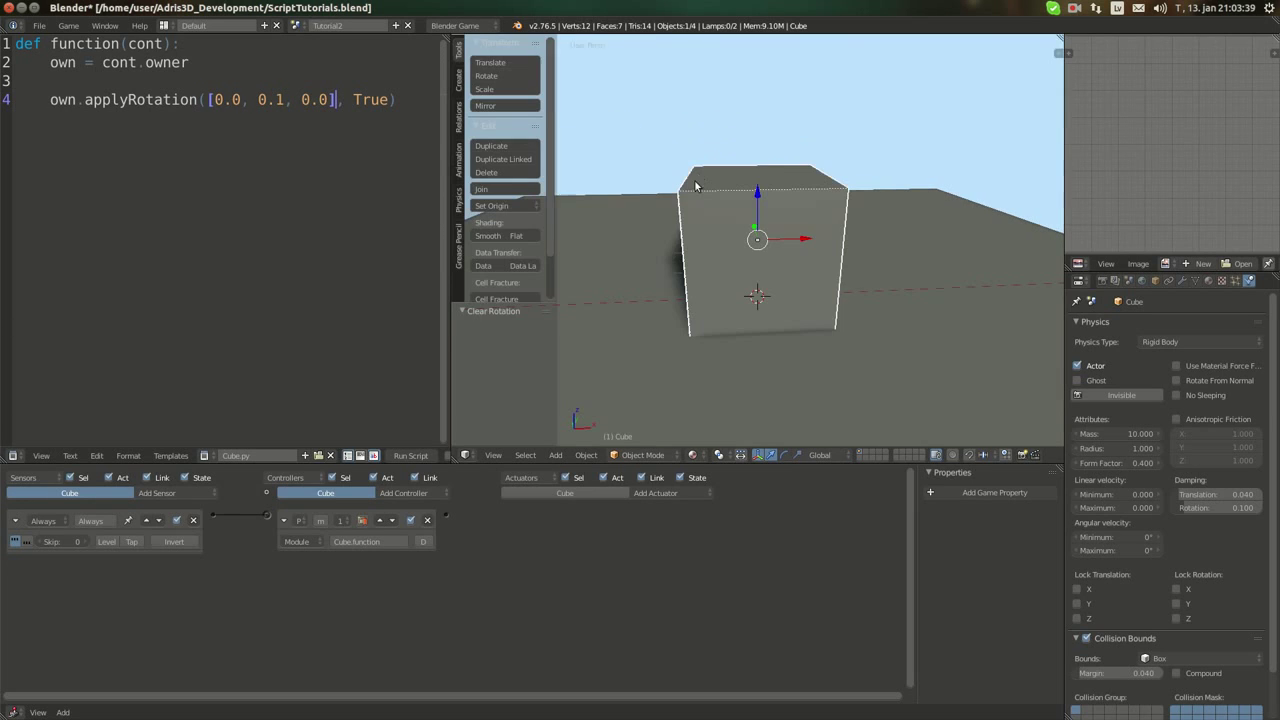
mouse_move(688, 204)
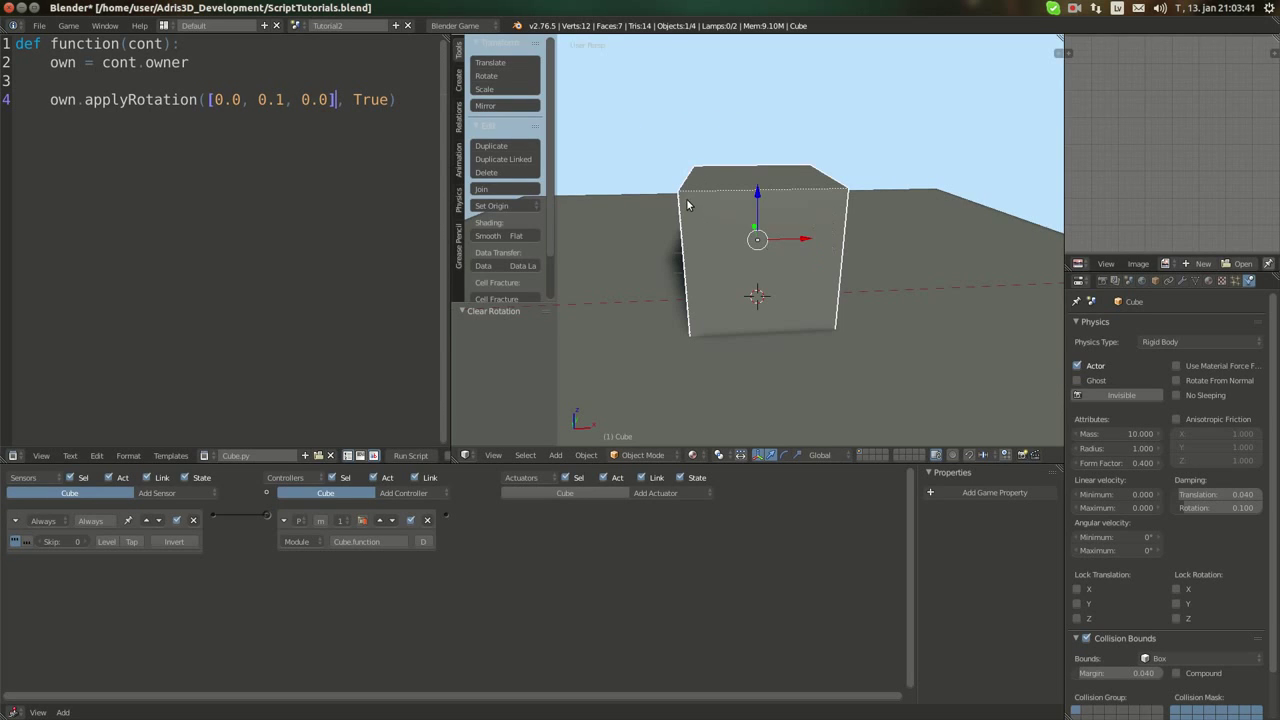
double_click(270, 100)
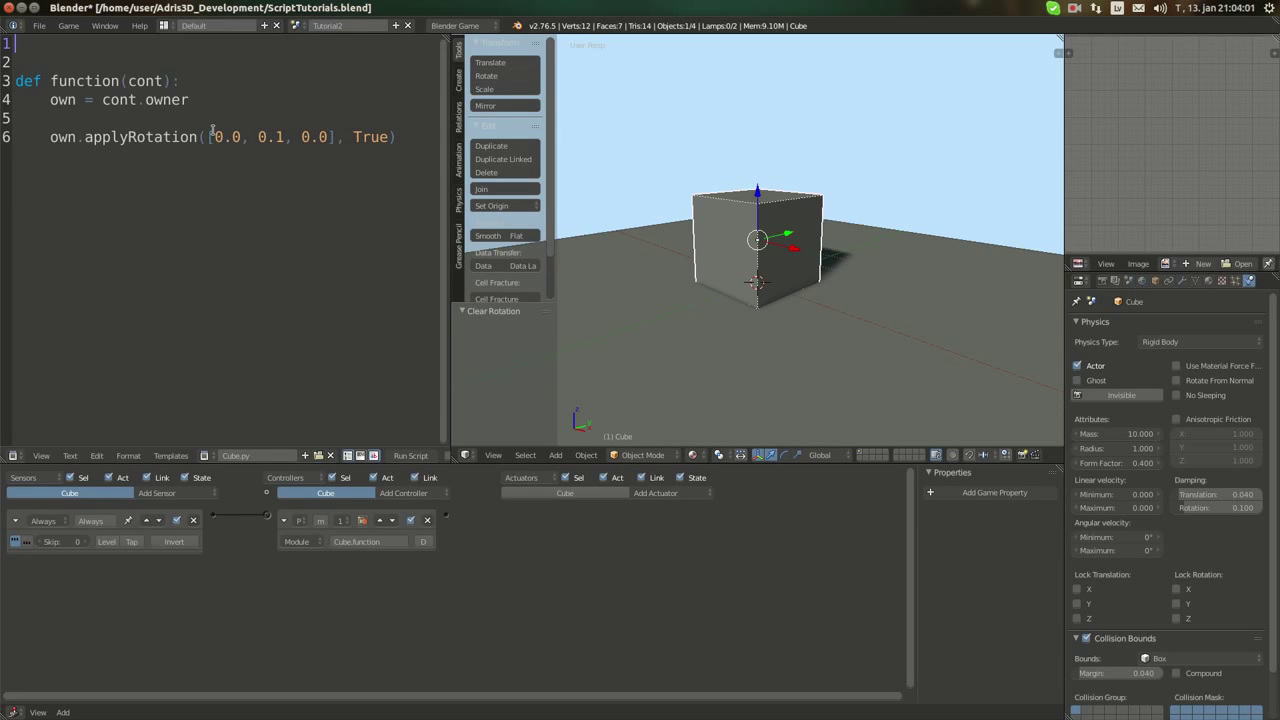
- Add import math at the top of the script
text(im)
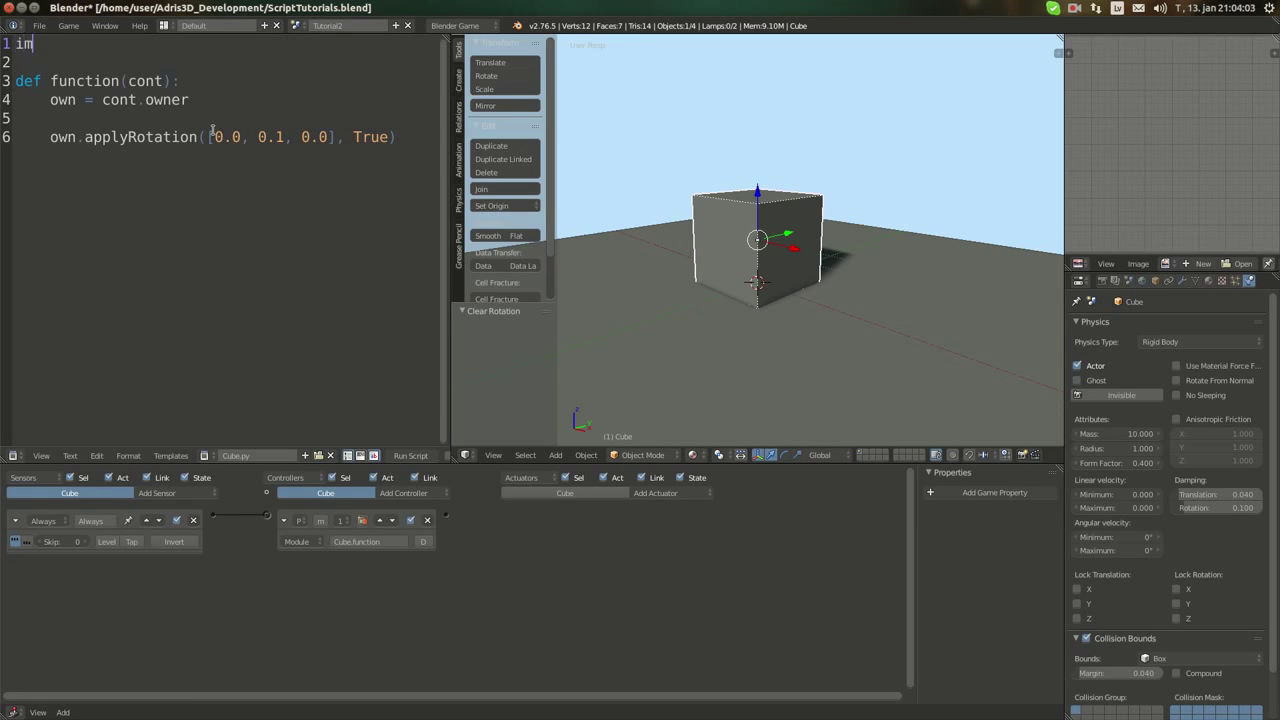
text(port math)
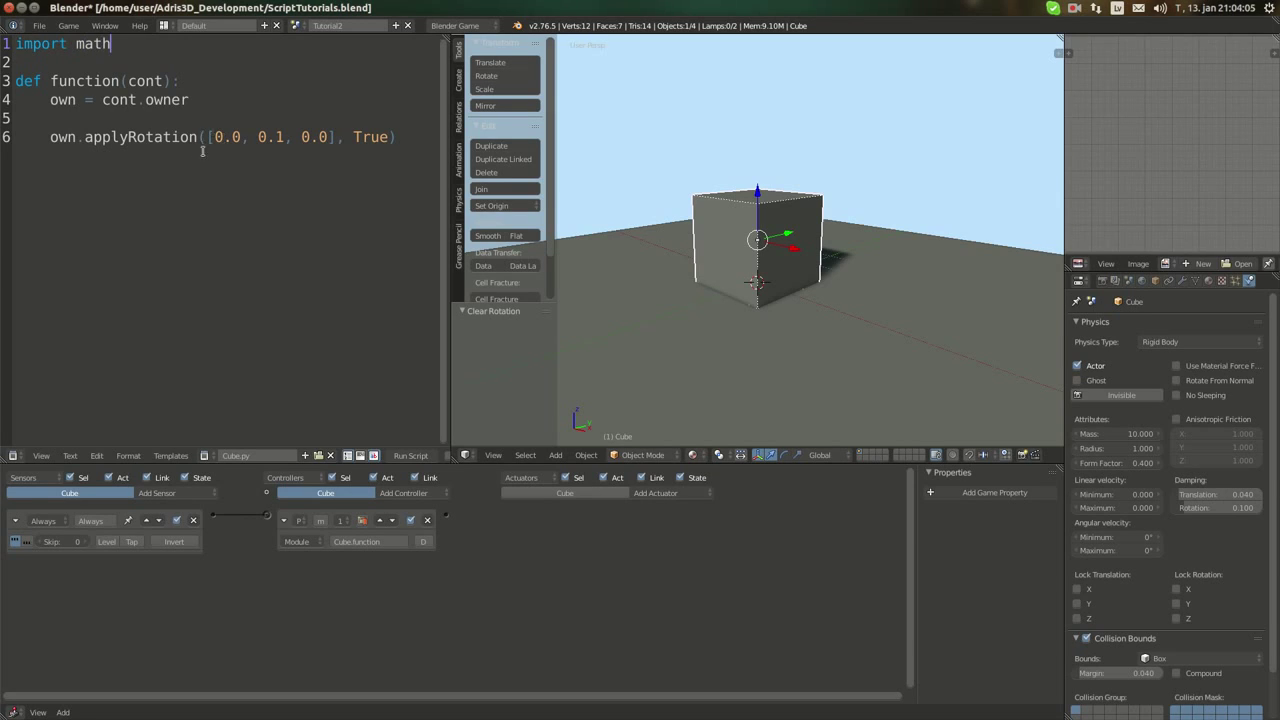
- Replace the 0.1 Y rotation step with math.radians(2.0)
double_click(270, 136)
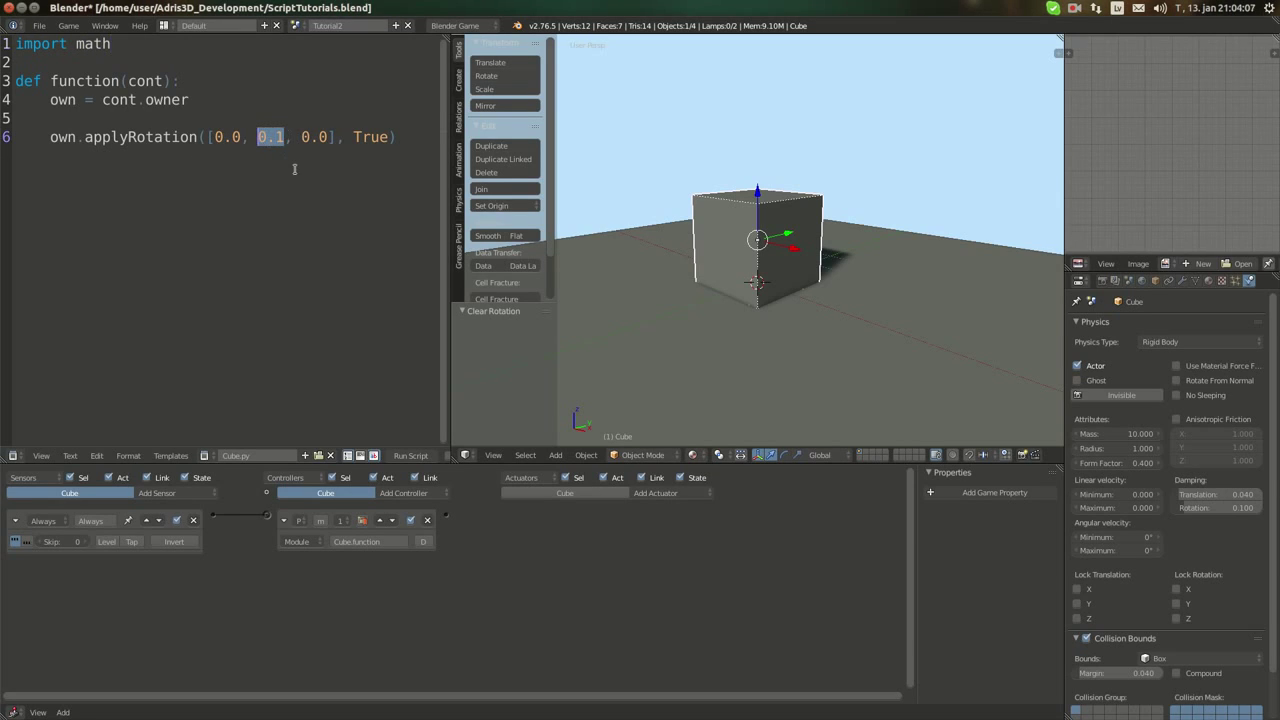
text(math)
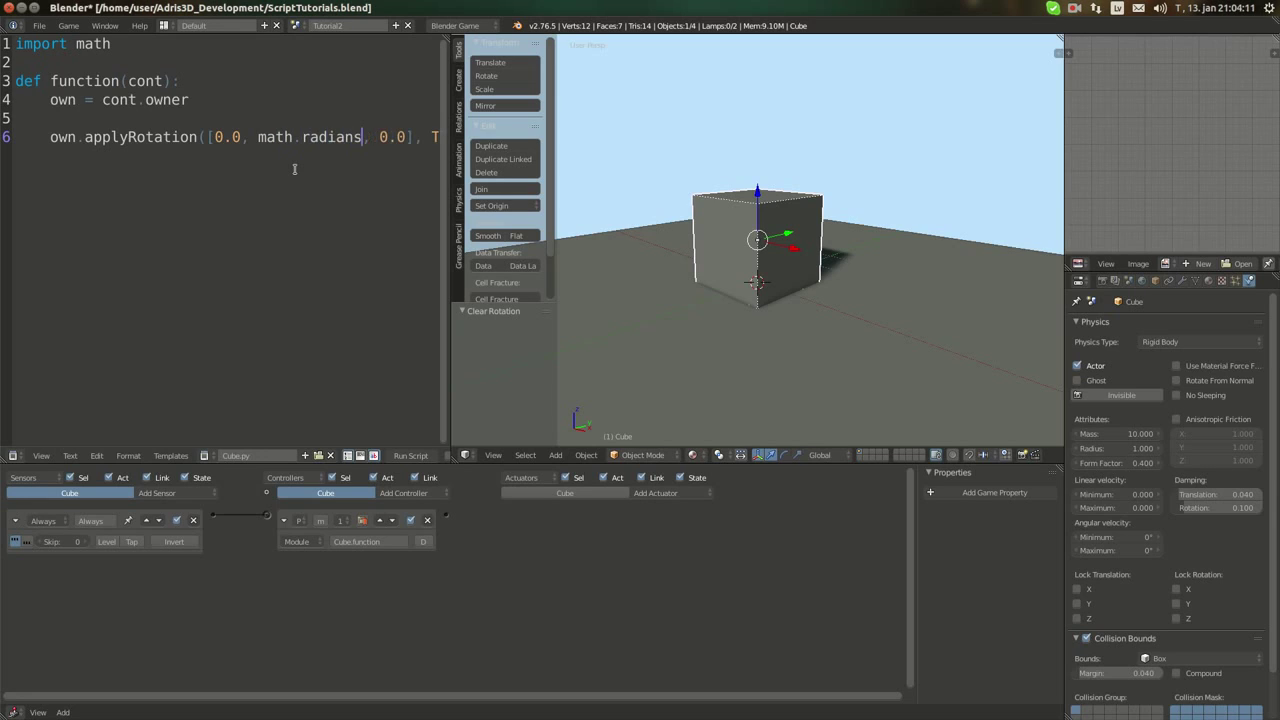
text(()
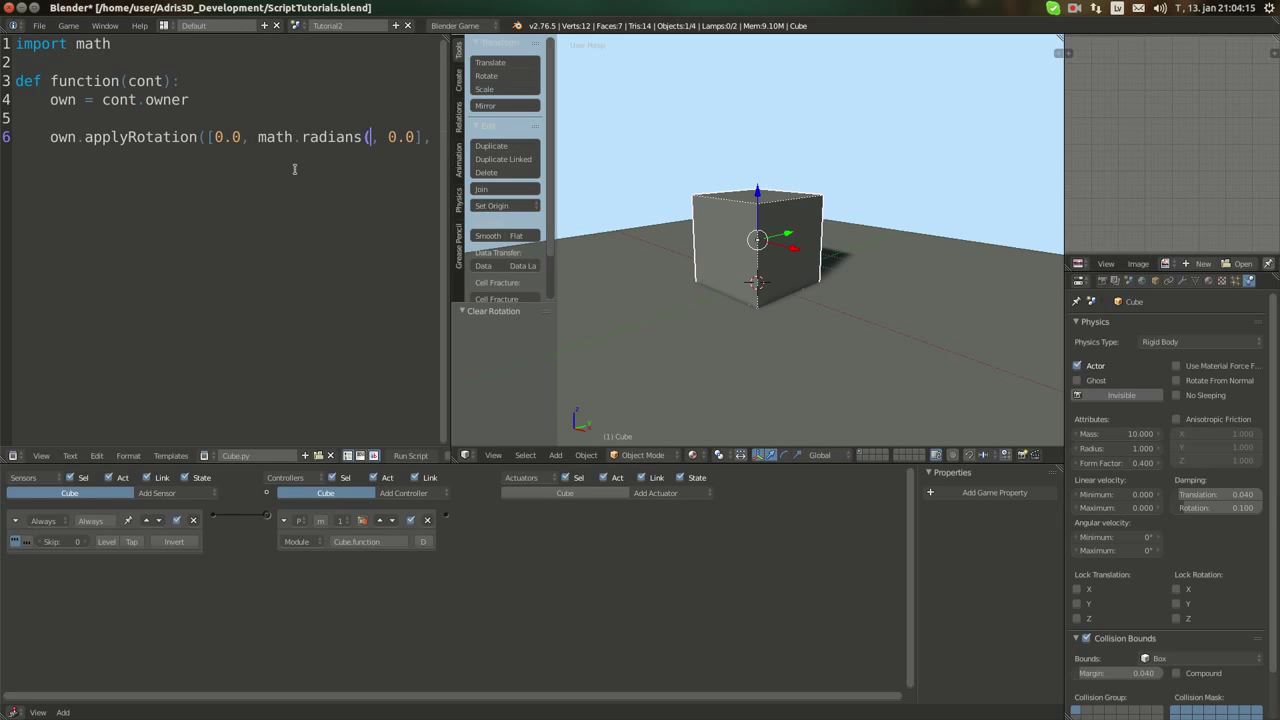
text(5.0)
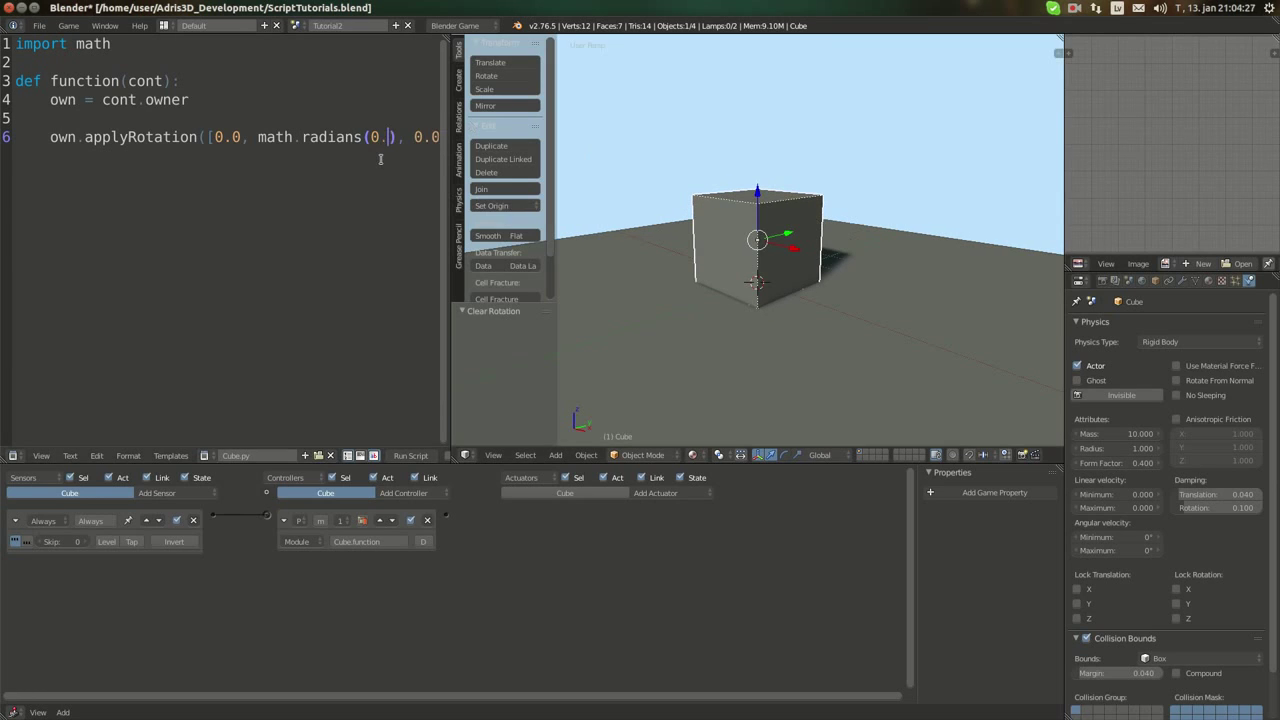
text(5)
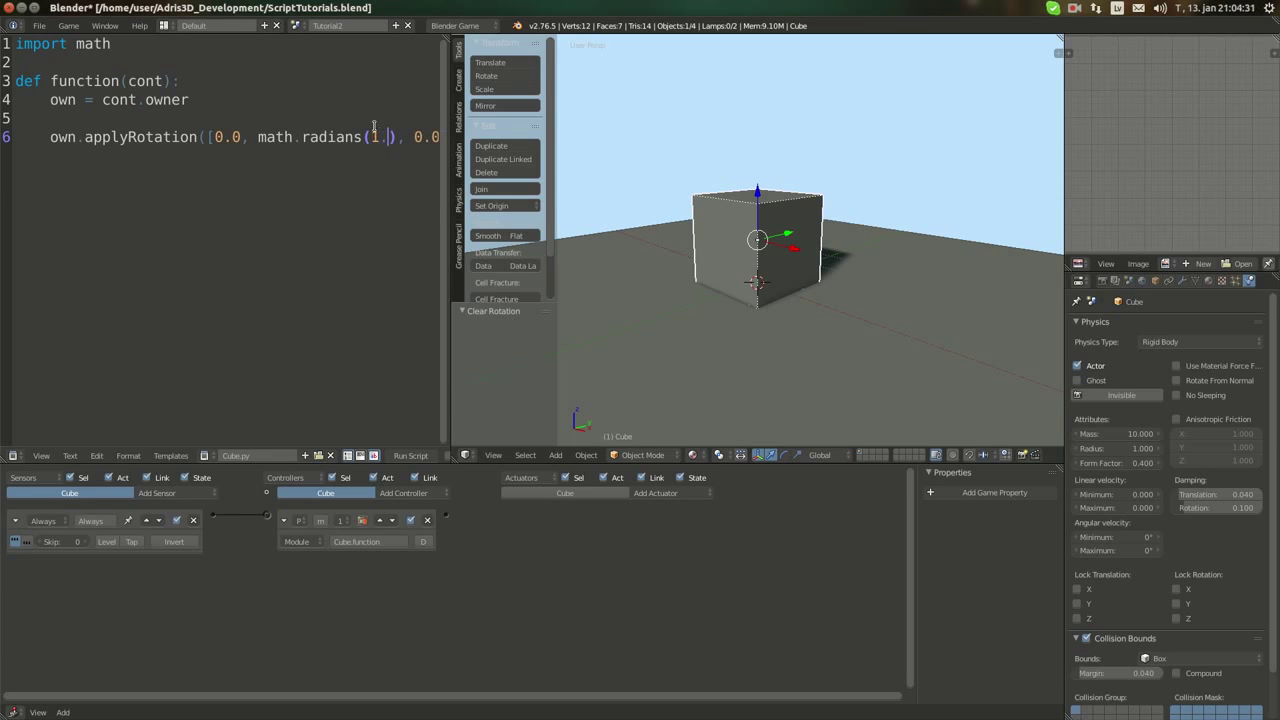
text(0)
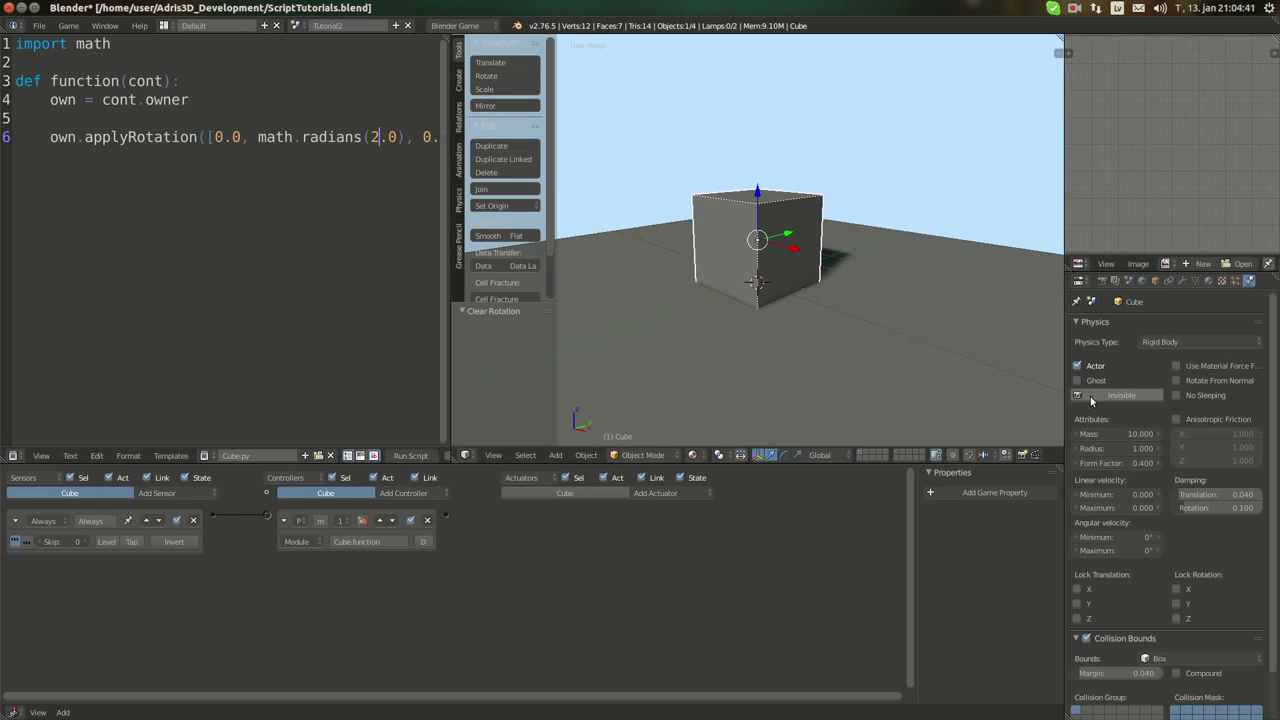
- Reset the cube's Physics Type to Rigid Body and strip line 6 down to own
click(1200, 340)
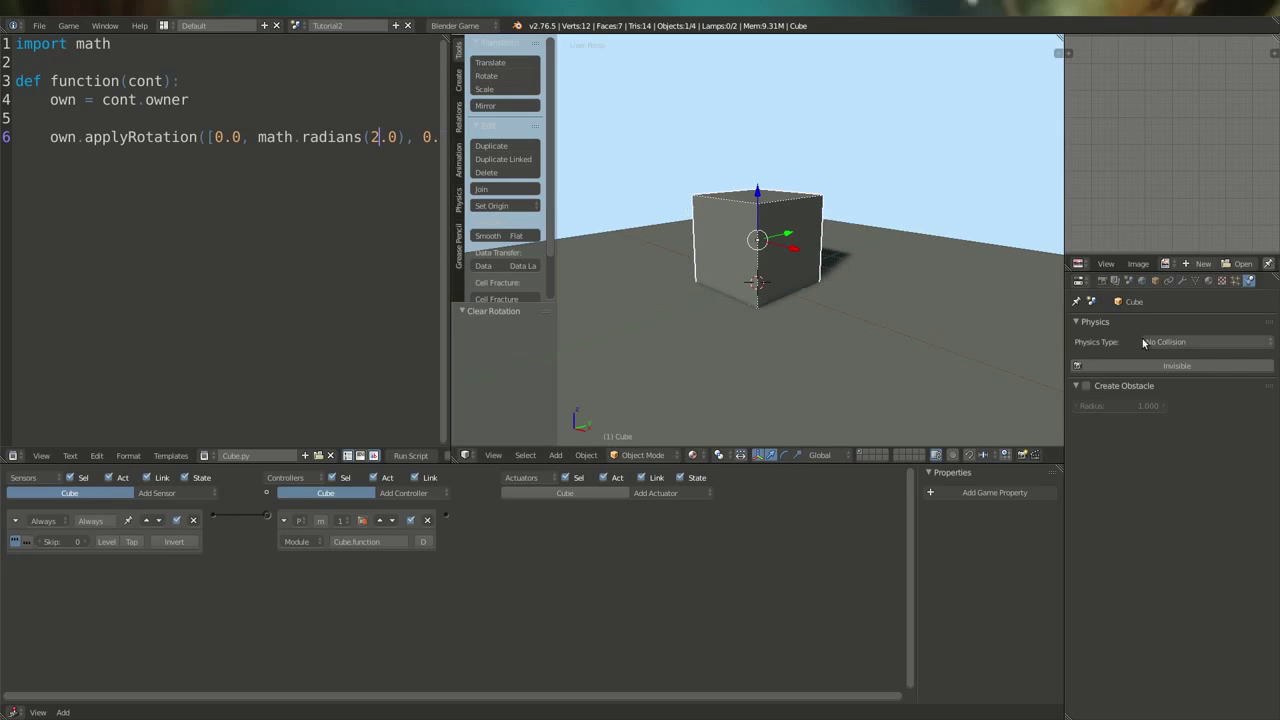
click(1200, 342)
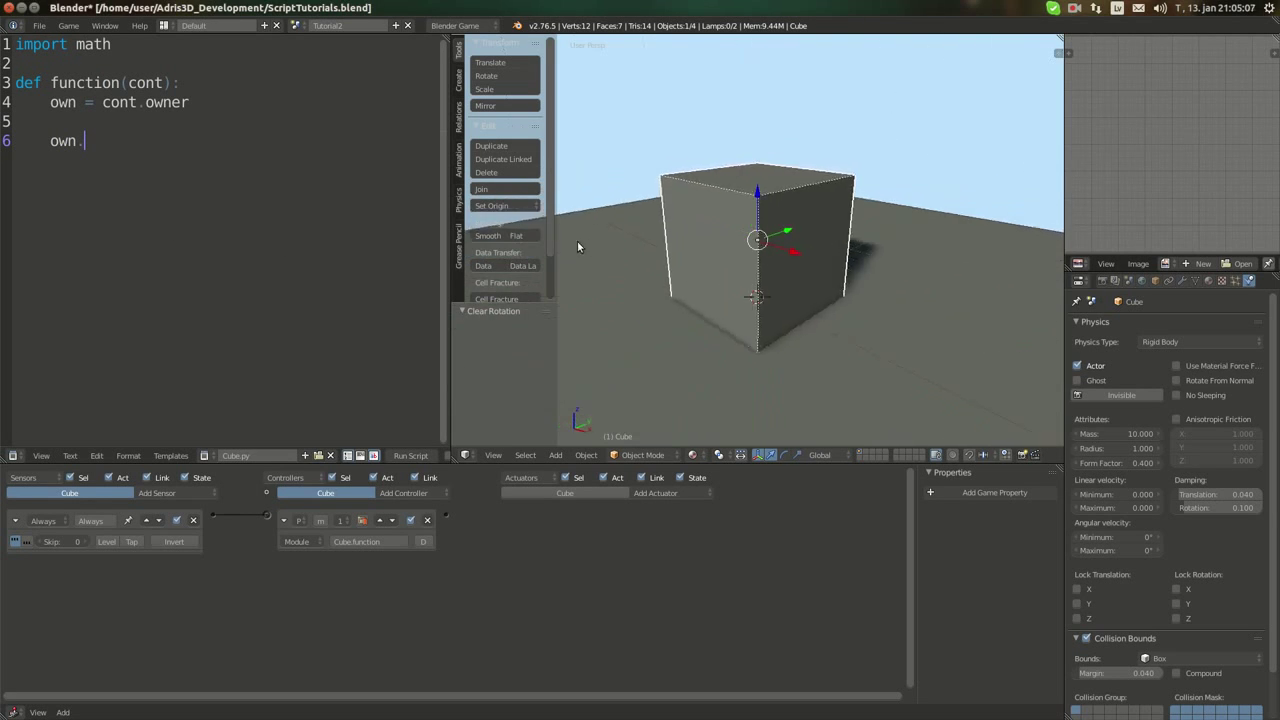
- Write own.setAngularVelocity([0.0, math.radians(2.0), 0.0], True) on line 6
text(set)
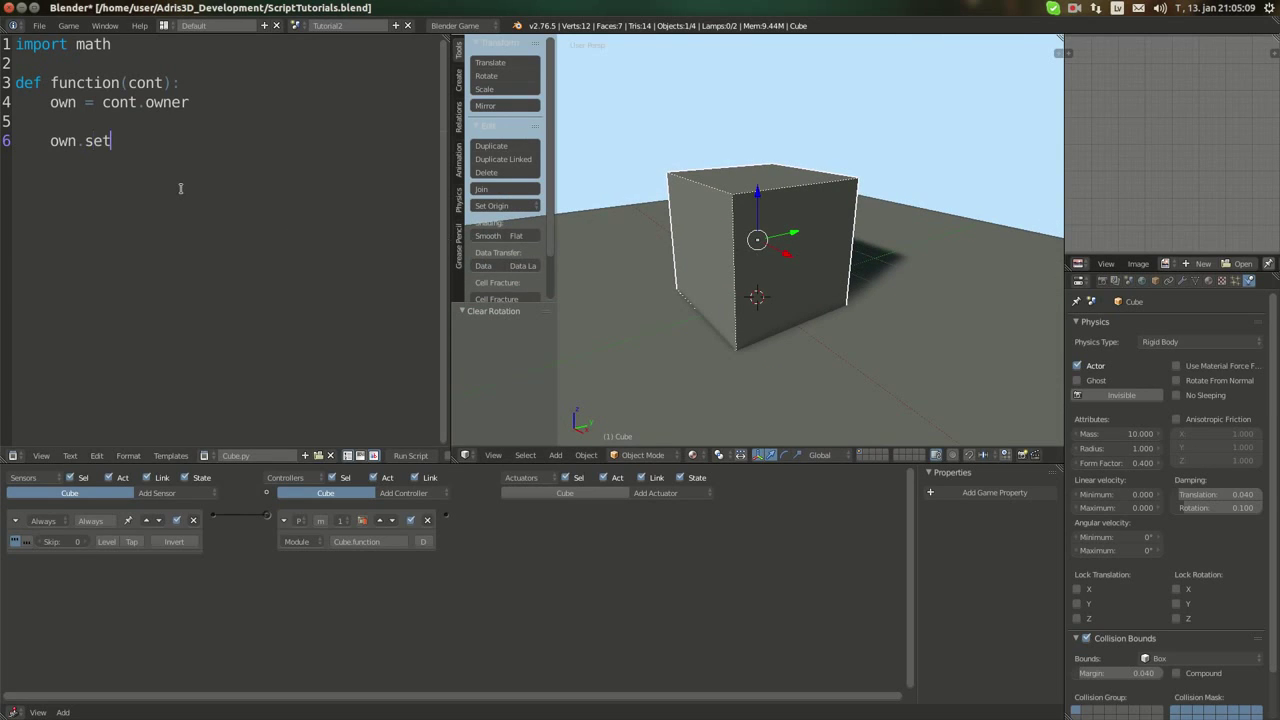
text(AngularV)
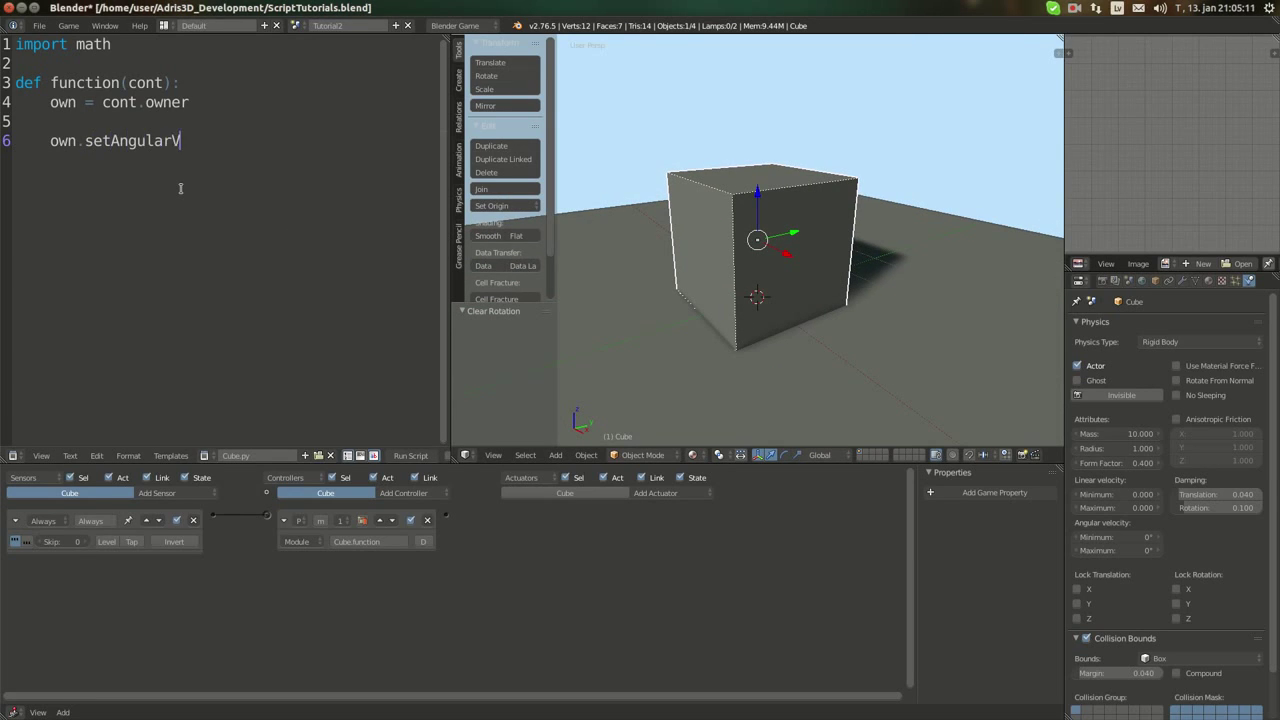
text(elocirt)
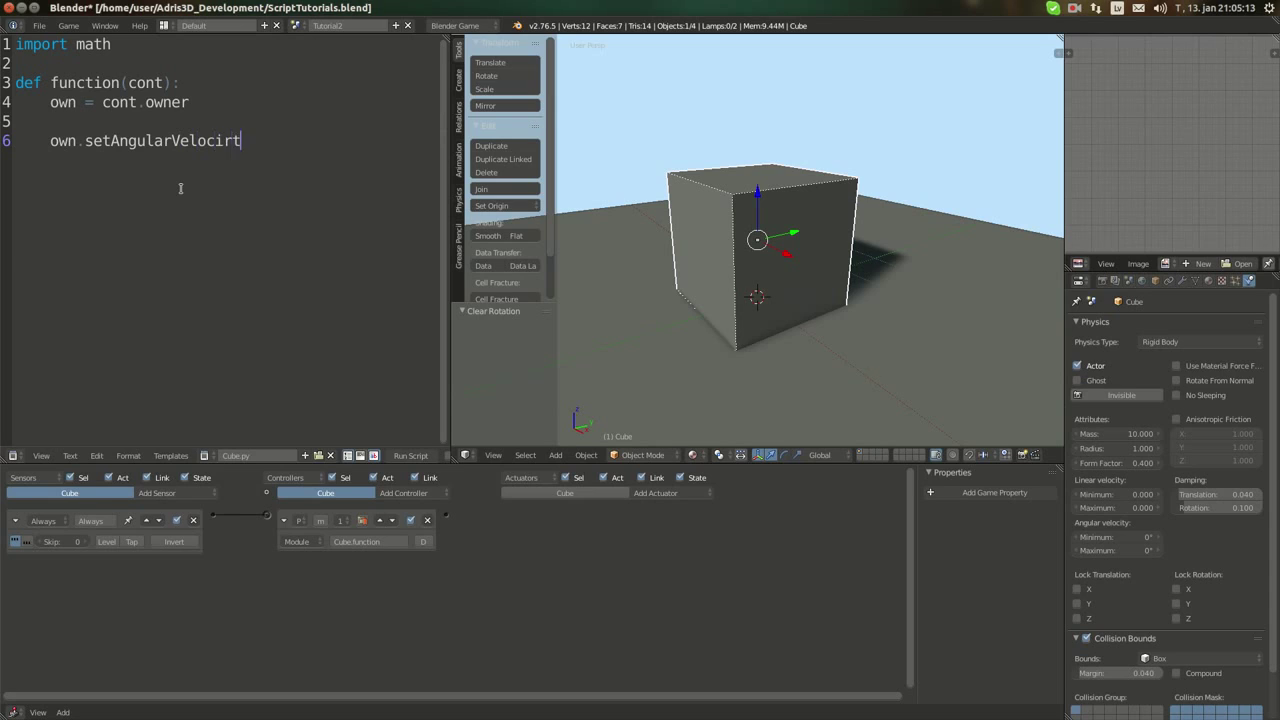
text(y([)
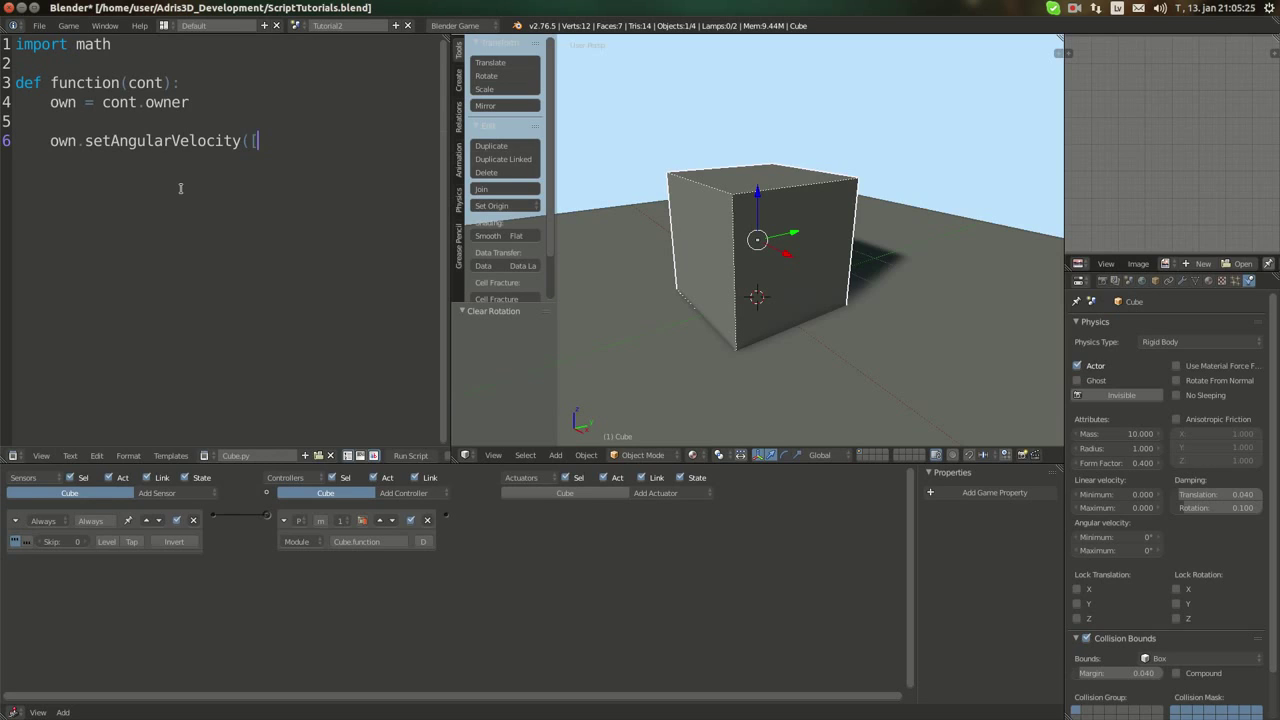
text(0.0,)
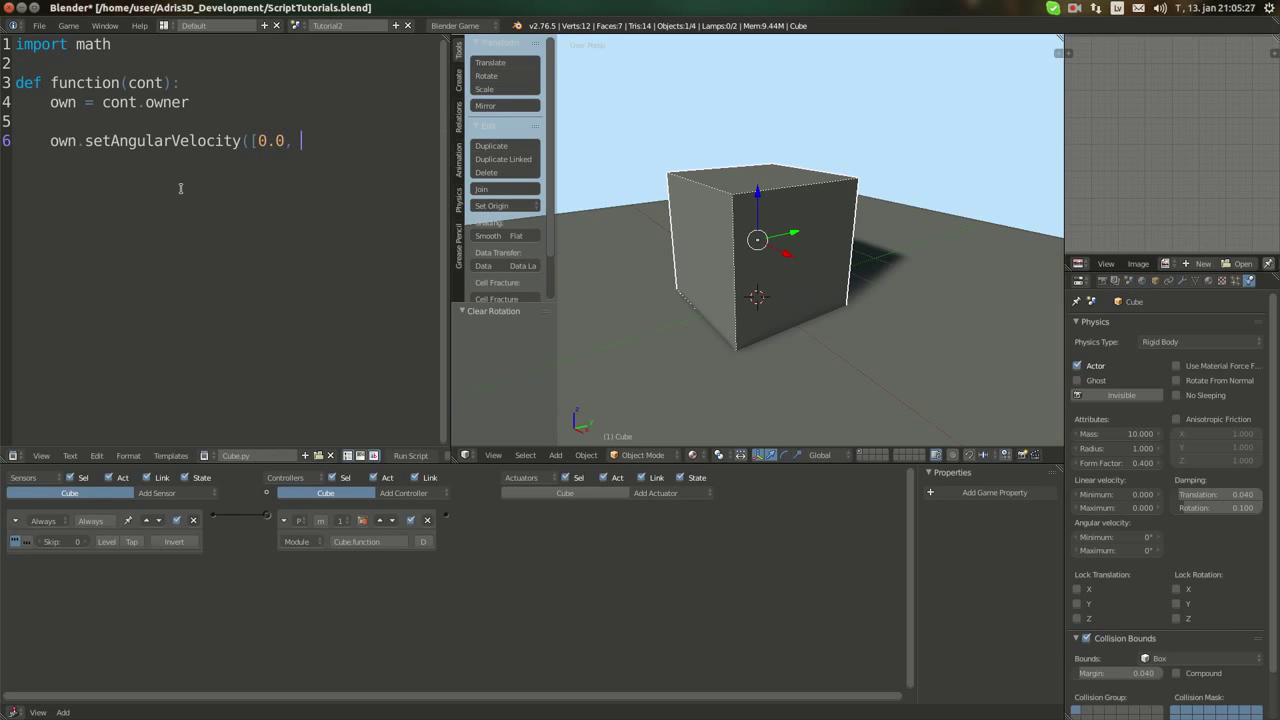
text(math.)
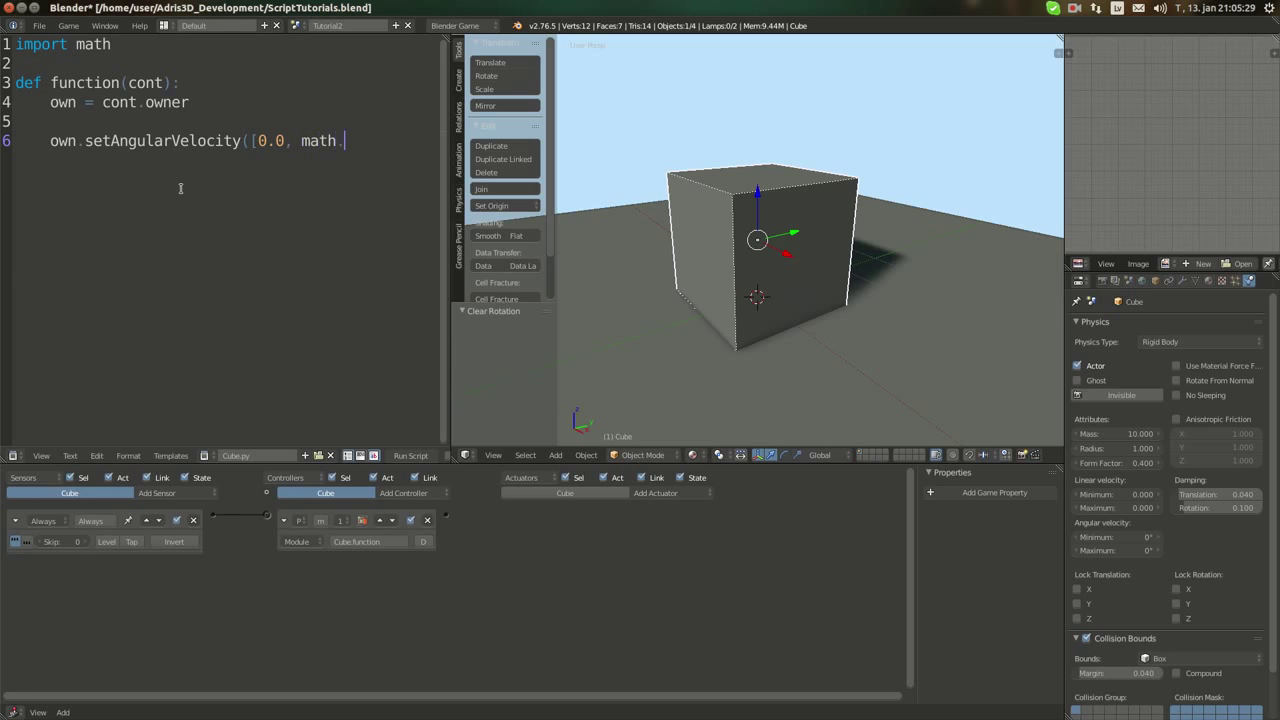
text(radians()
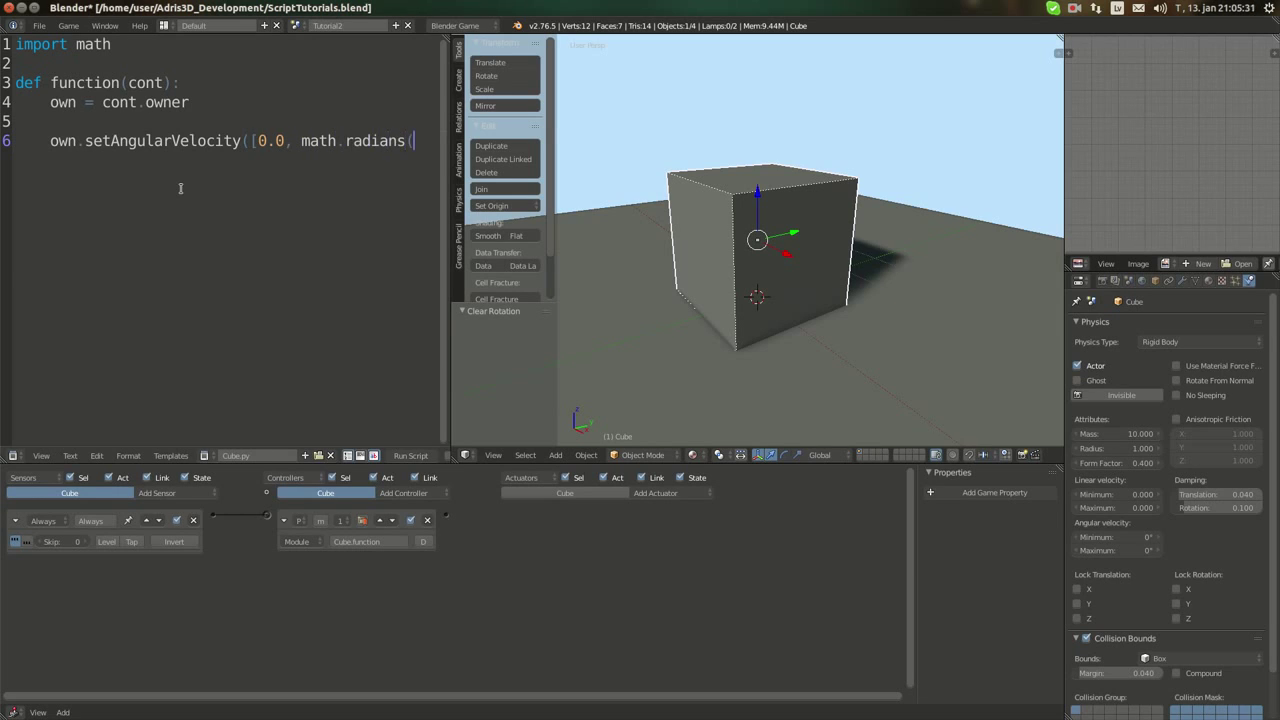
text(2.0)
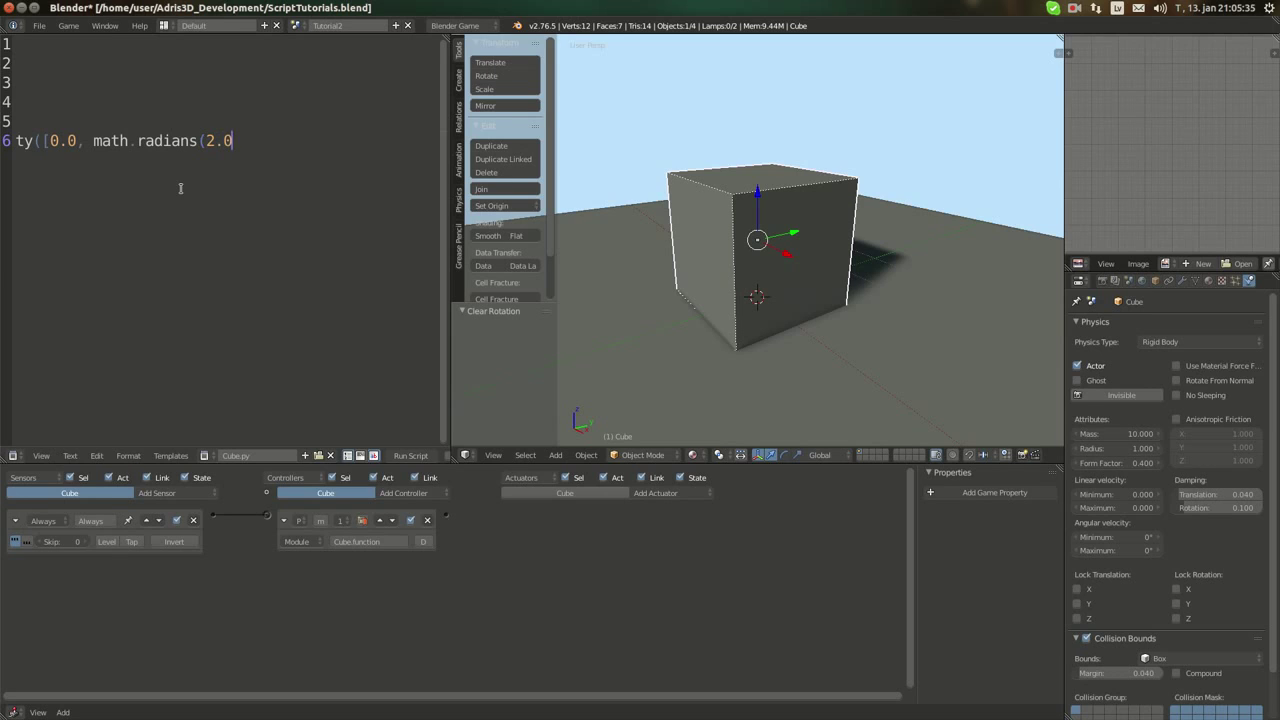
text(), 0.0])
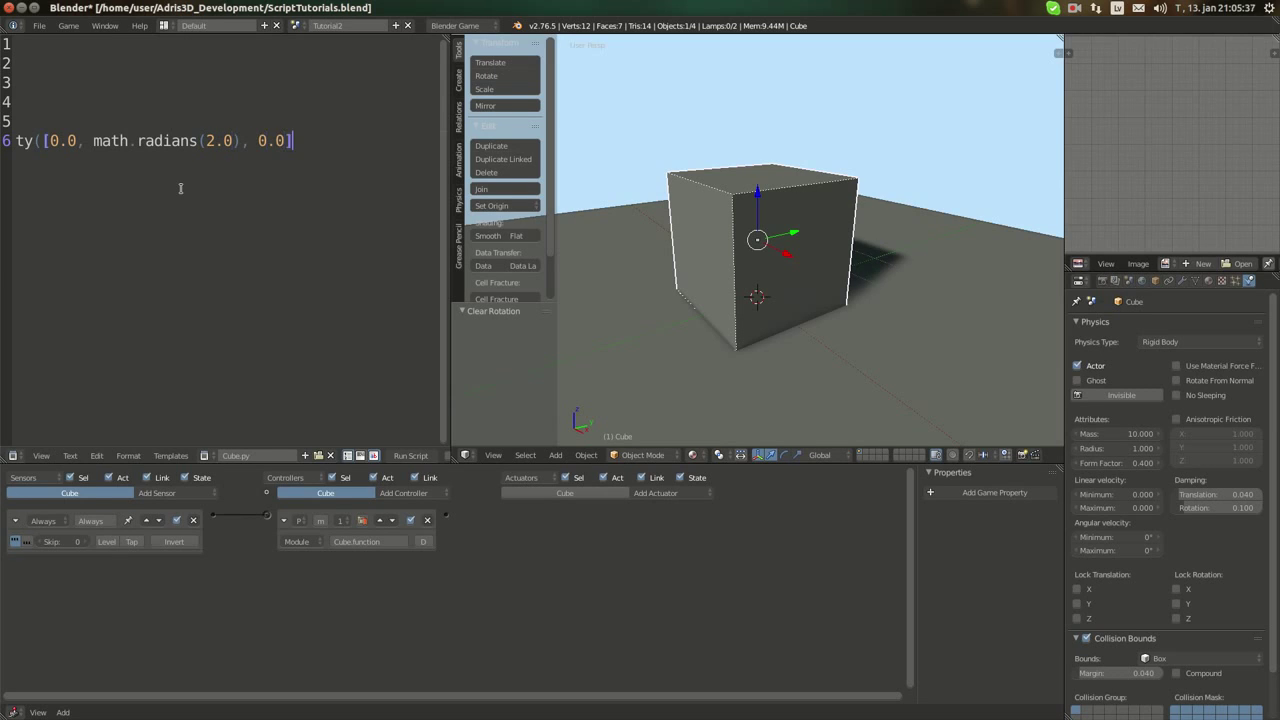
text(, T)
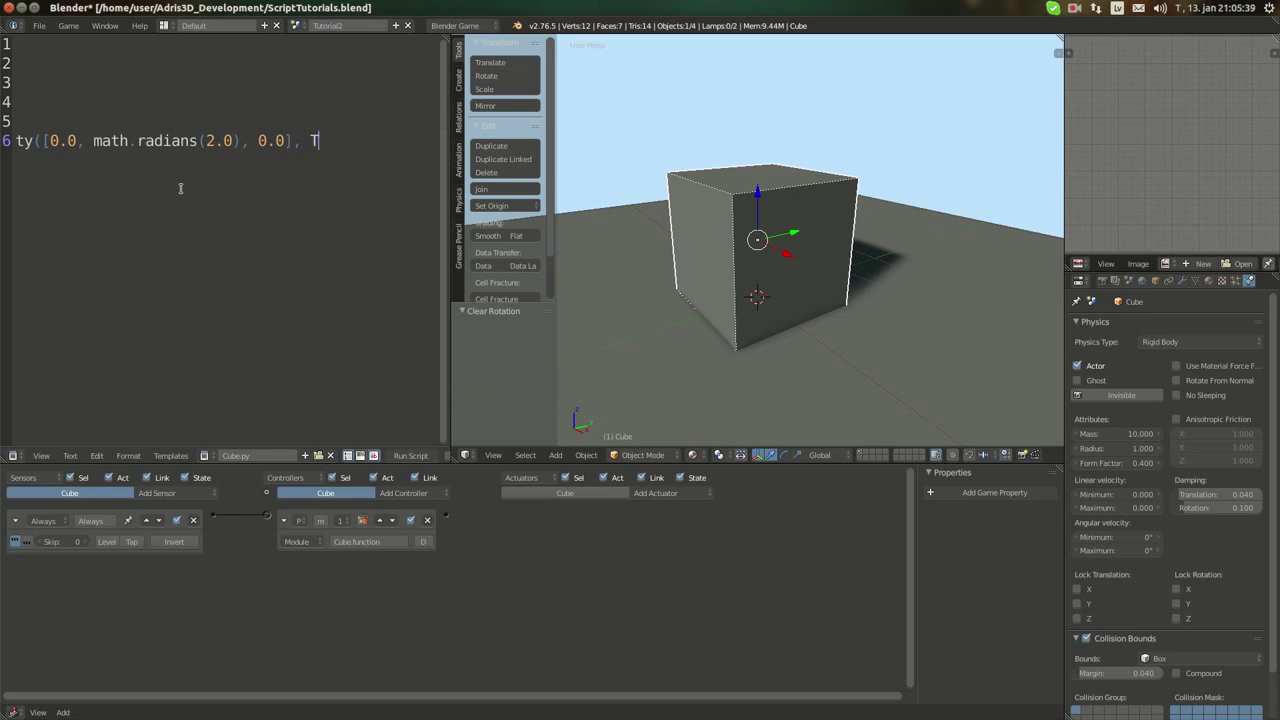
text(rue))
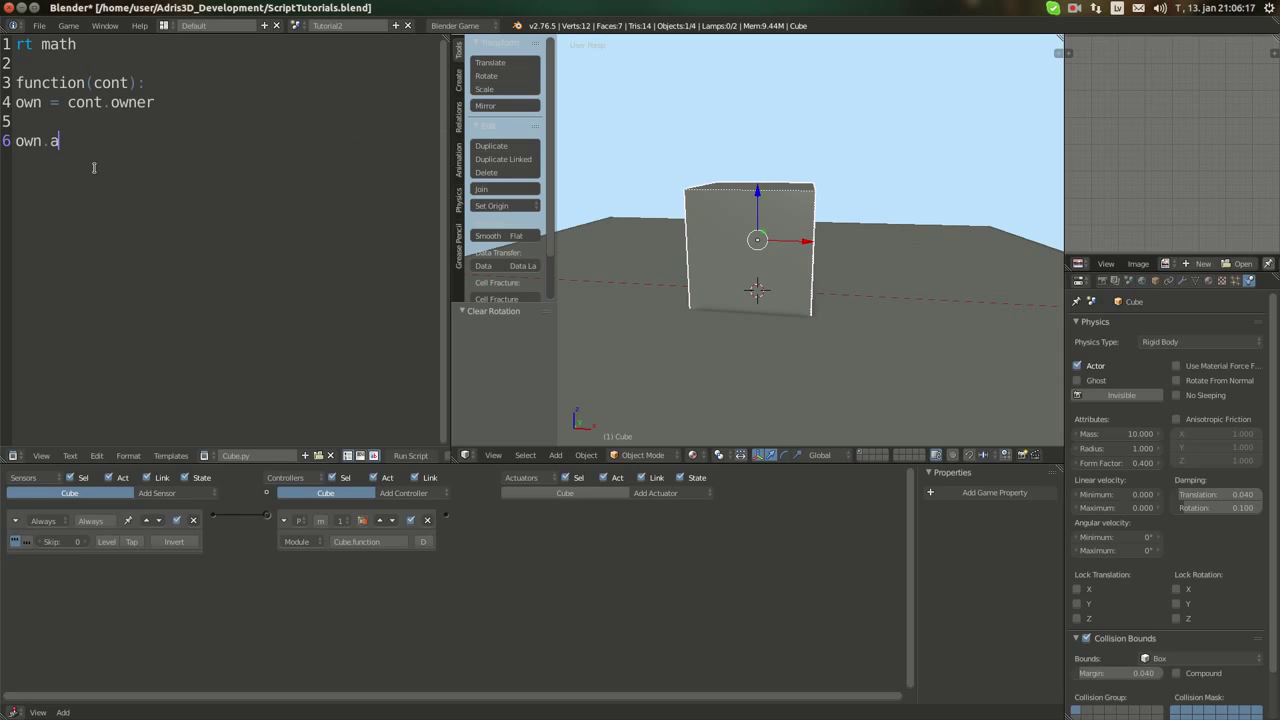
- Write own.angularVelocity = [0.0, 0.0, math.radians(0.5)] on line 6
text(ngular)
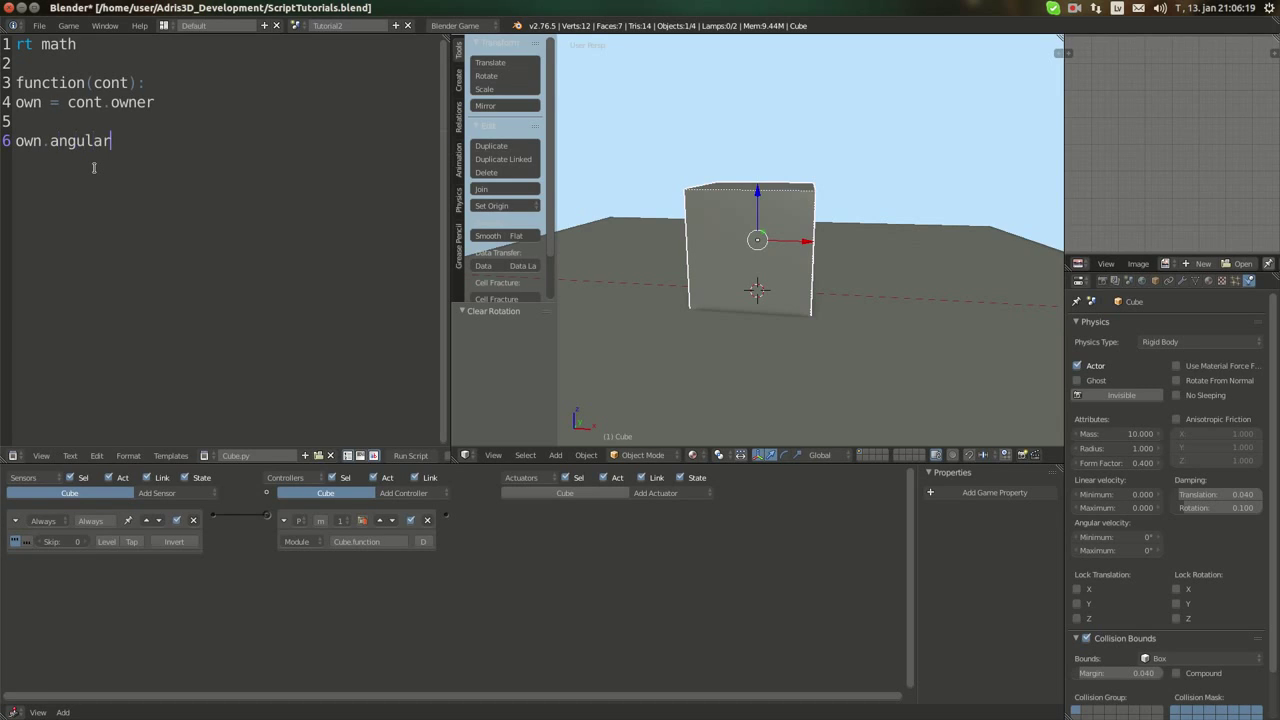
text(Velocit)
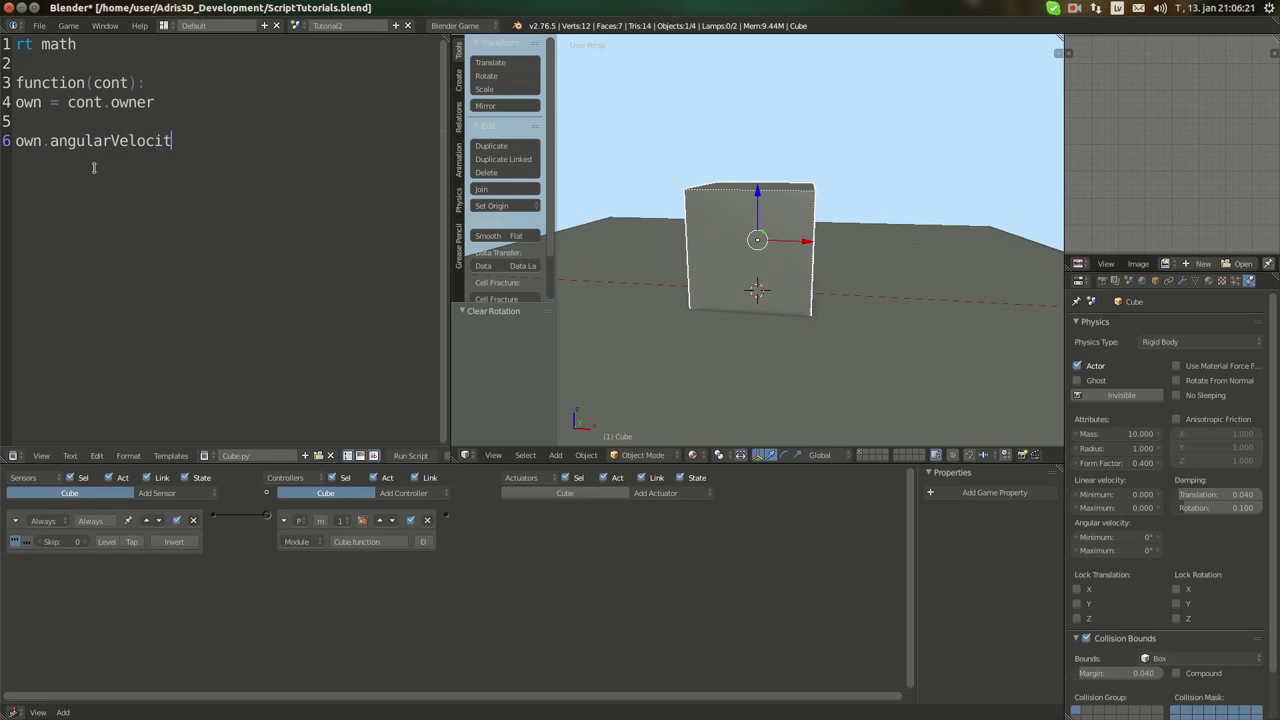
text(y = [)
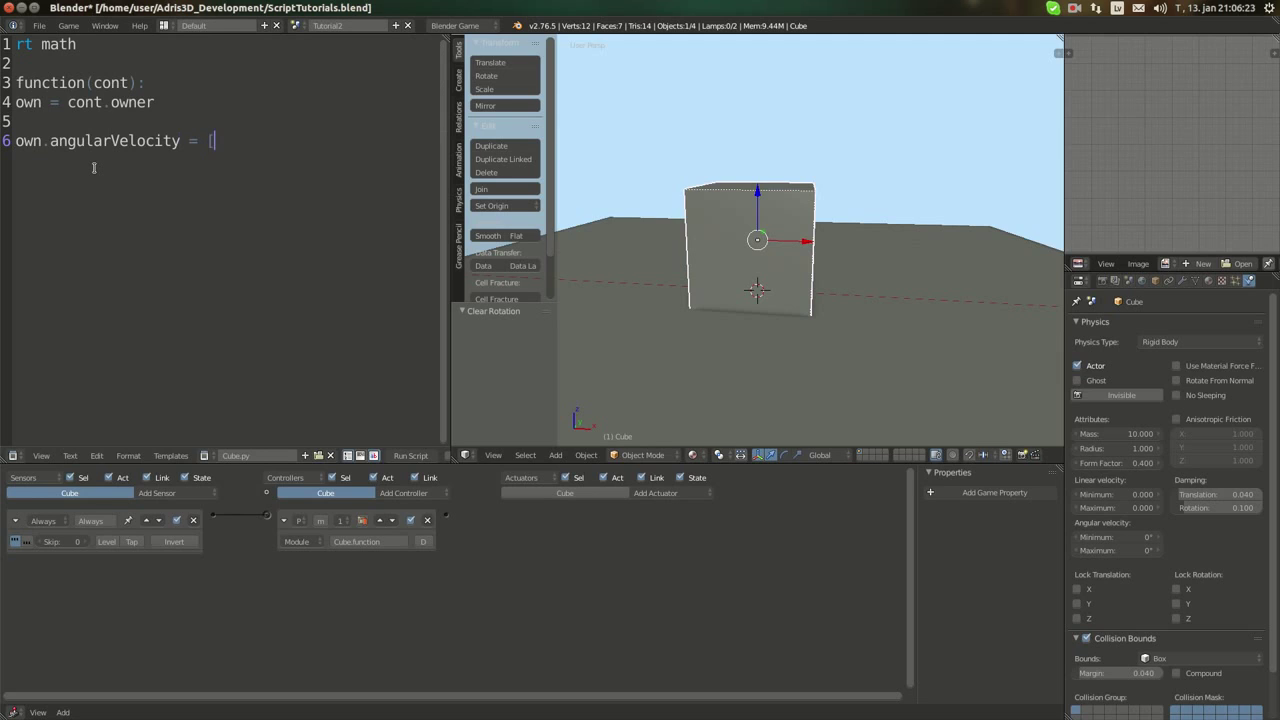
text(0.0, 0.0)
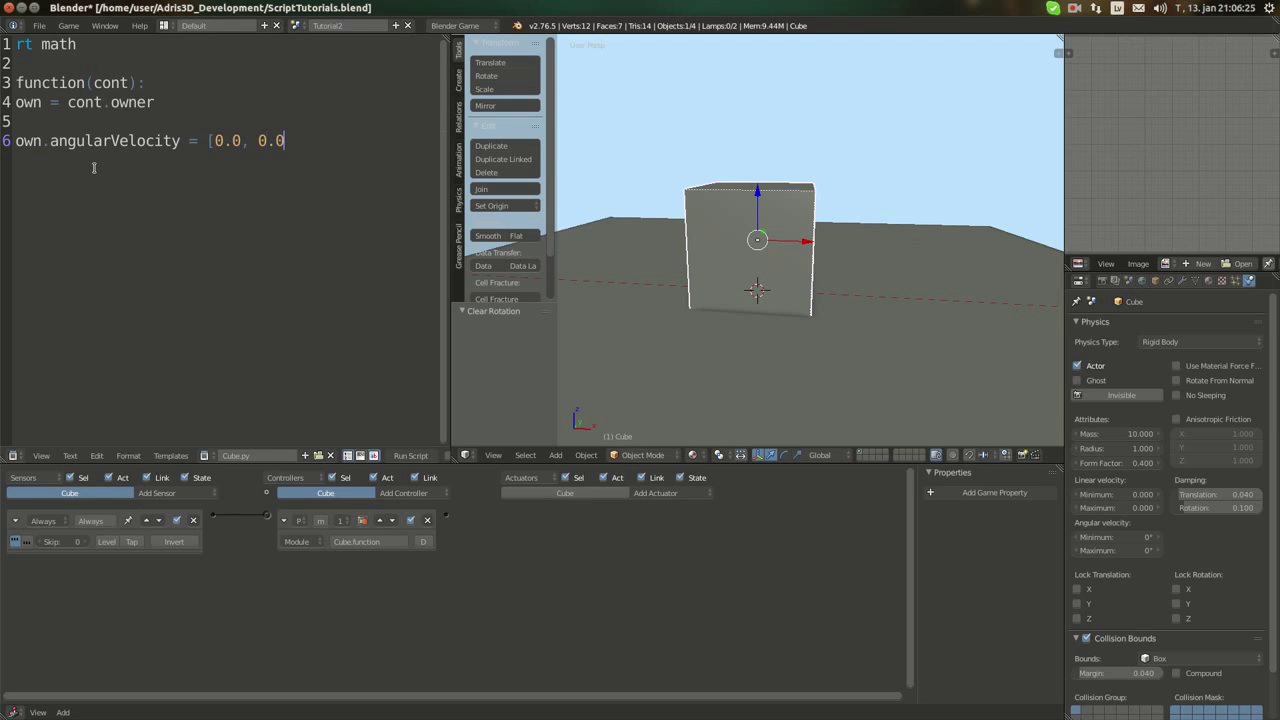
text(, math.ra)
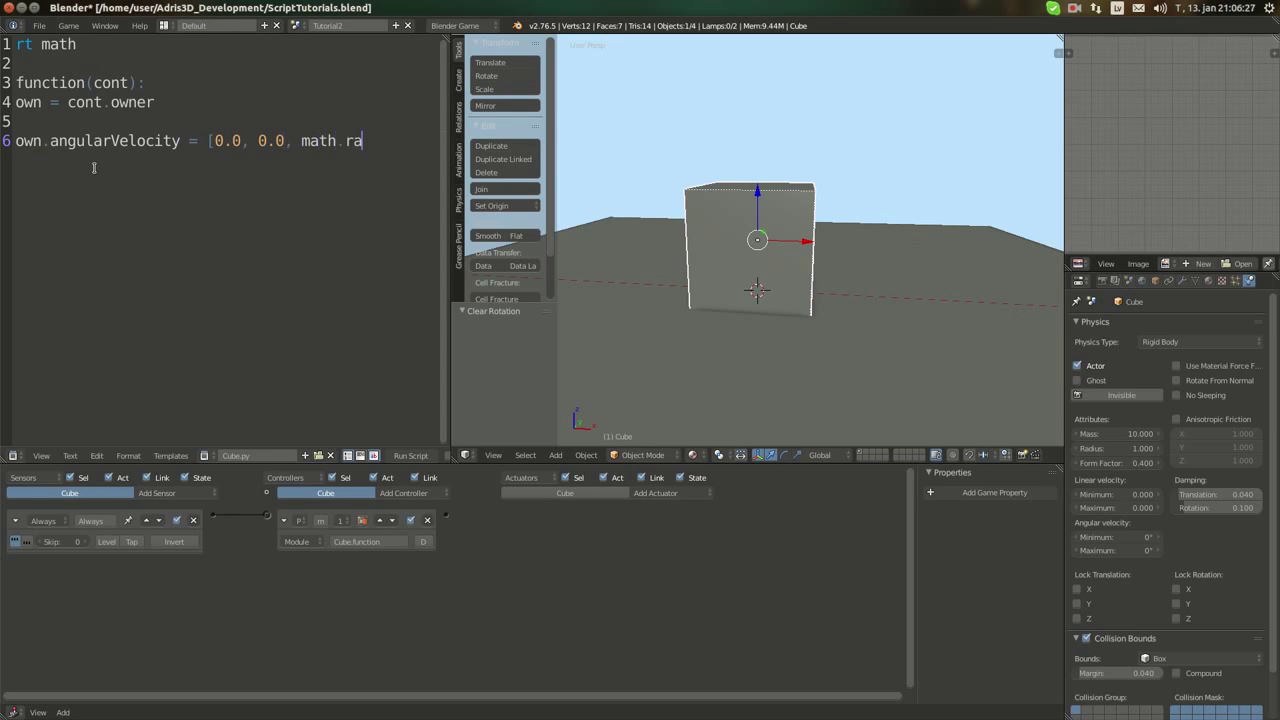
text(dians()
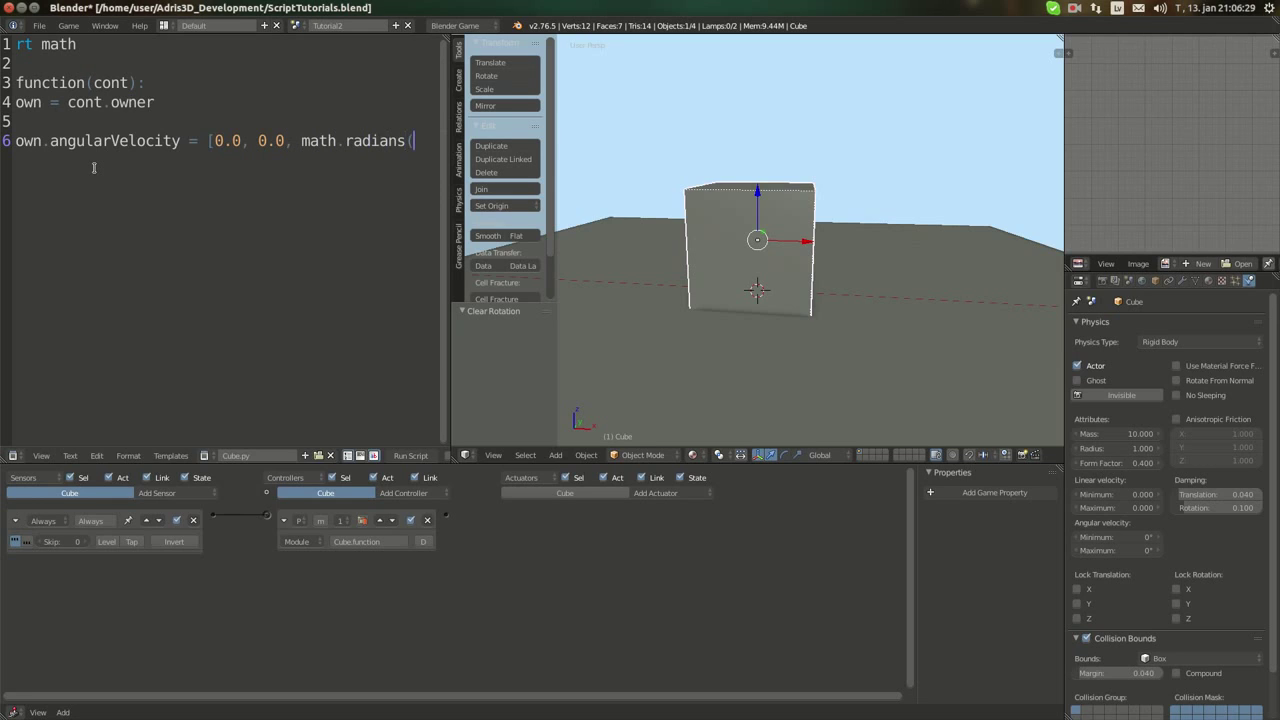
text(0.5)])
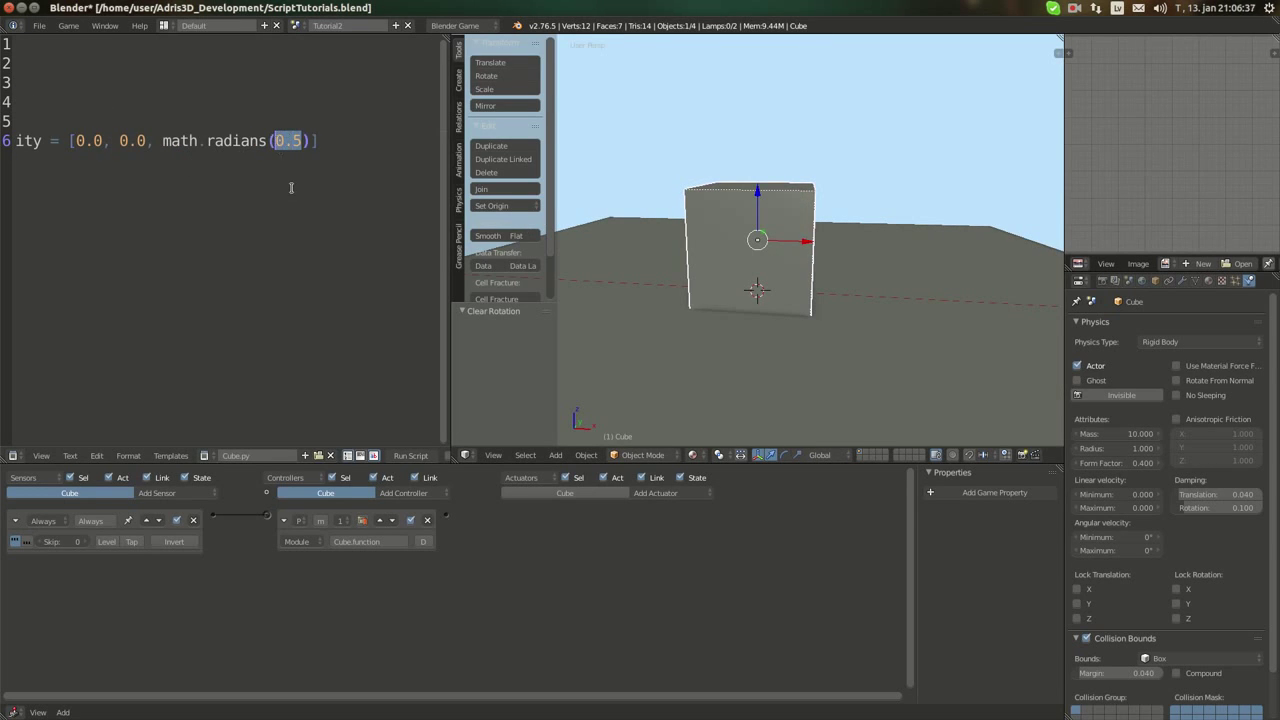
- Raise the Z value to math.radians(45) and make the property localAngularVelocity
text(45)
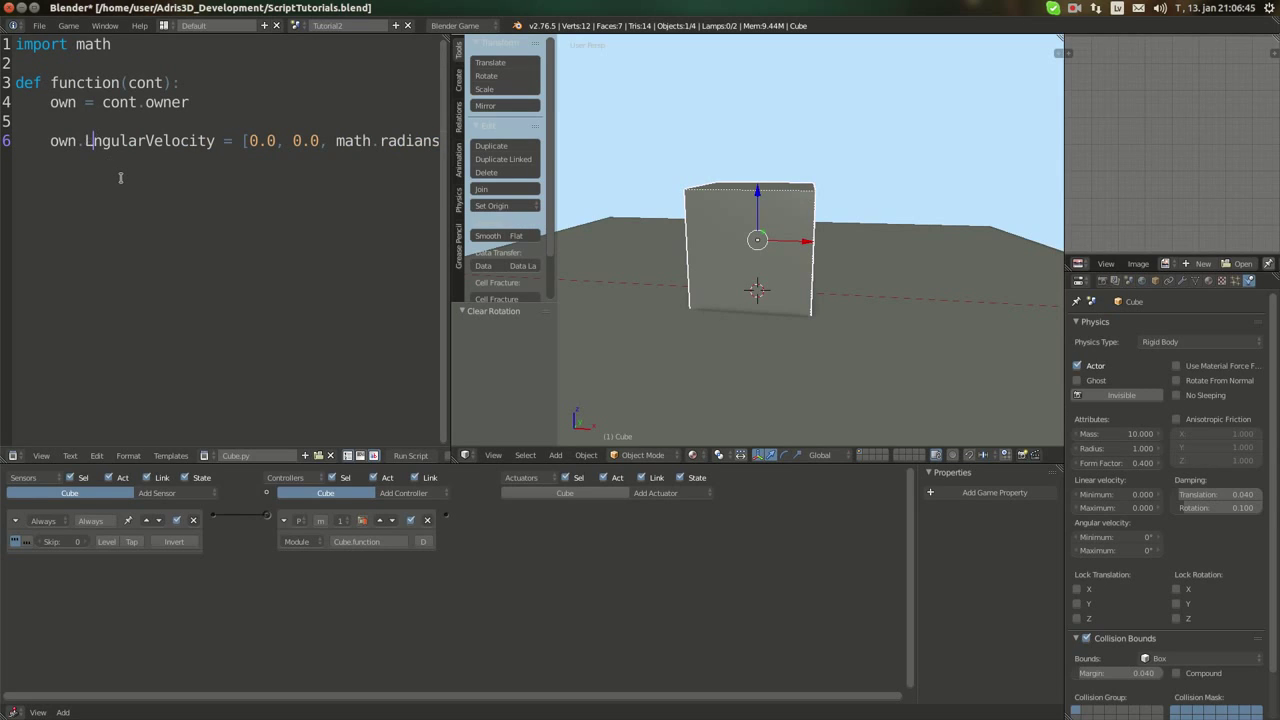
text(local)
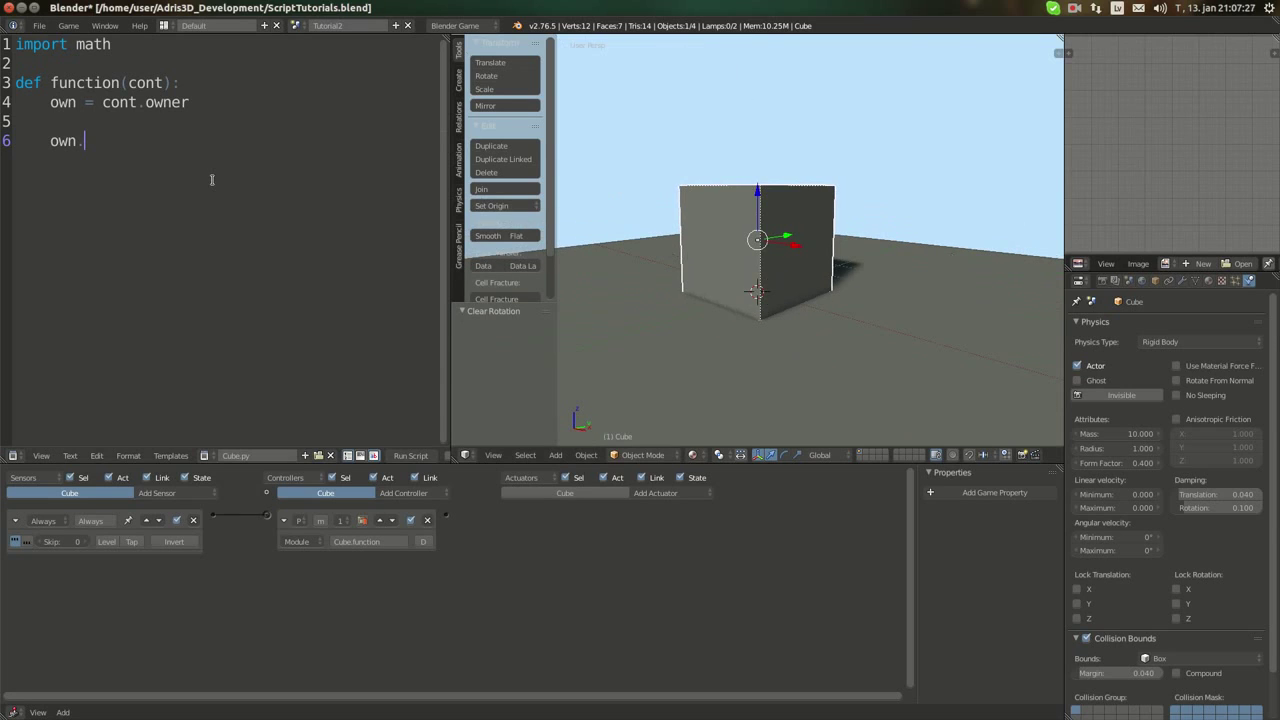
- Write own.applyTorque([0.0, 100.0, 0.0], True) on line 6
text(a)
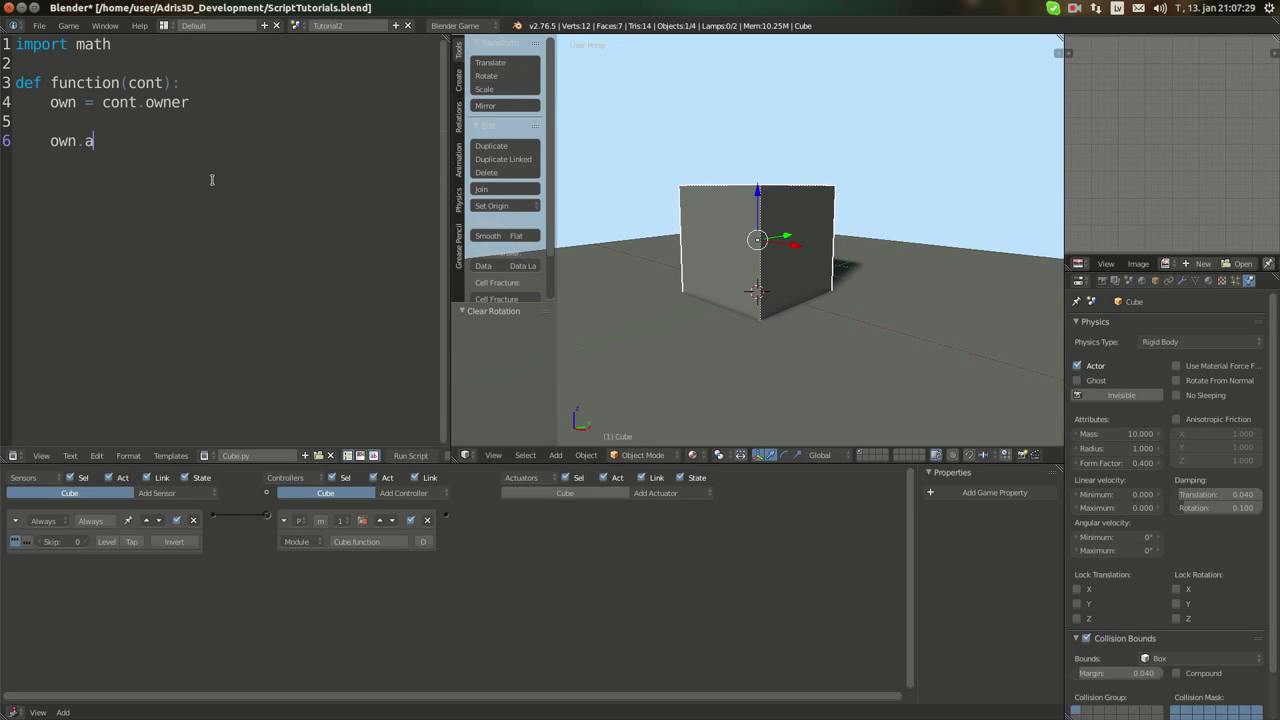
text(pplyT)
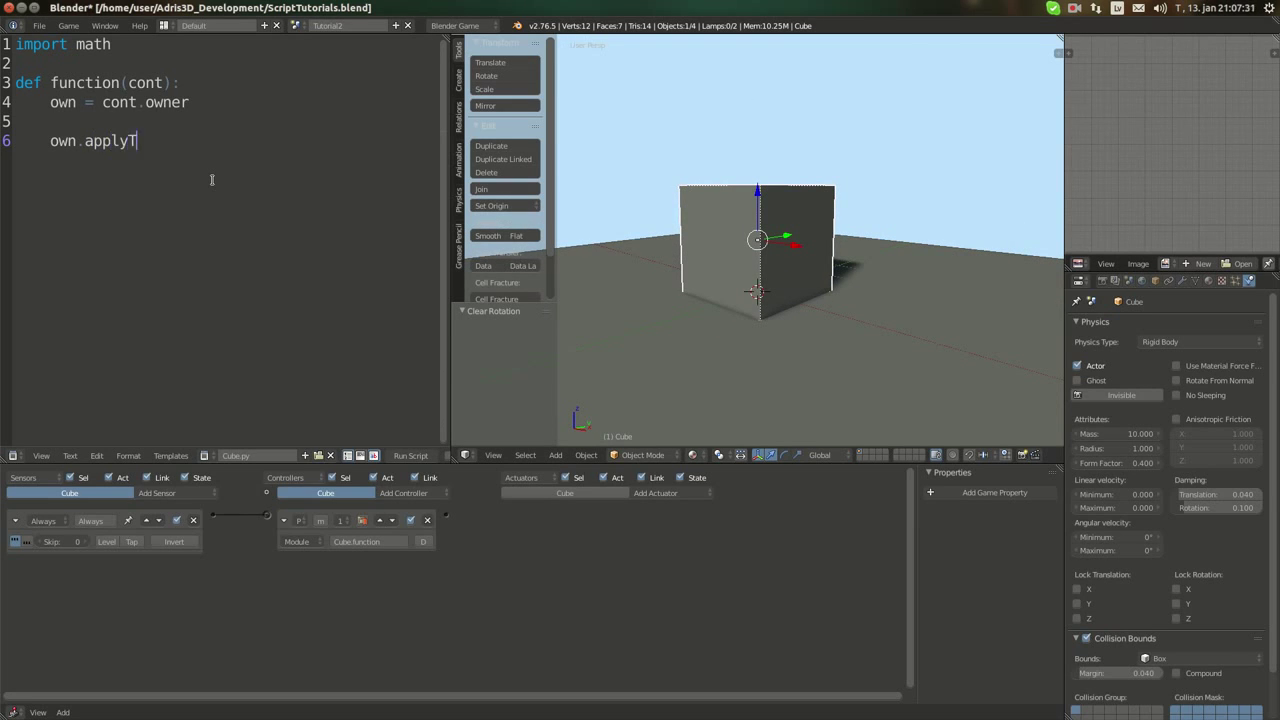
text(orque()
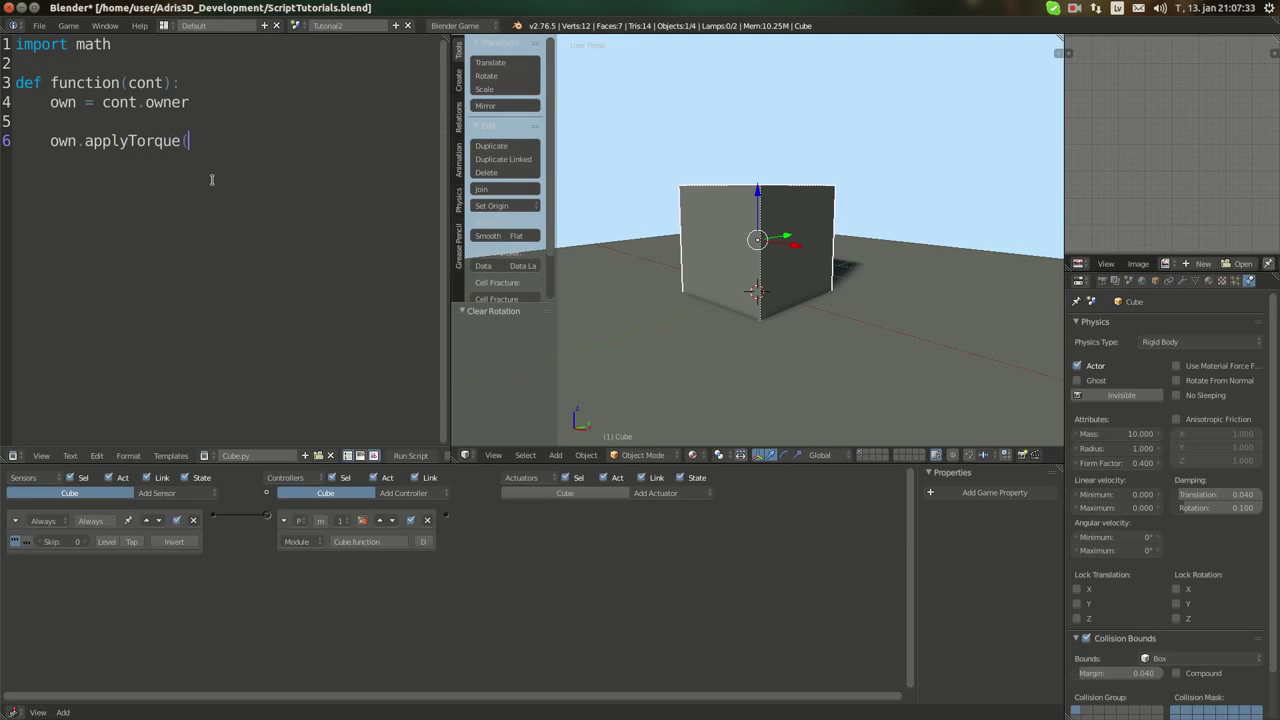
text([0.0,)
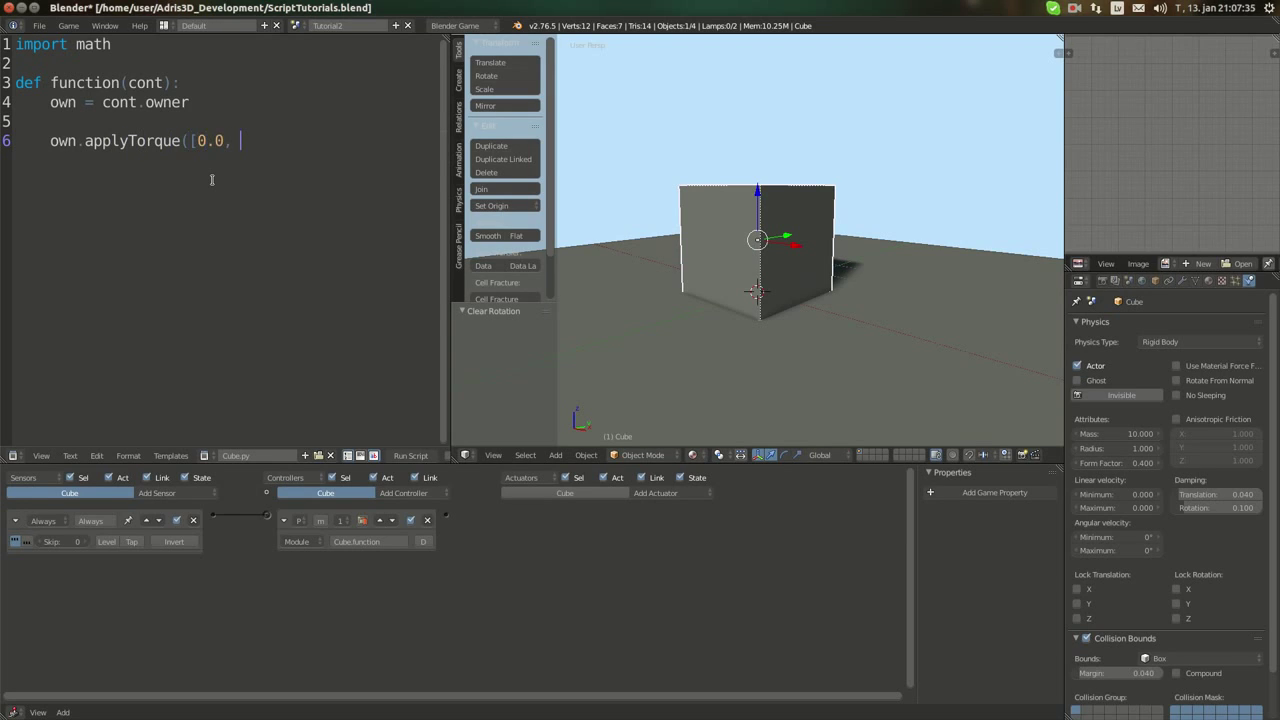
text(100.)
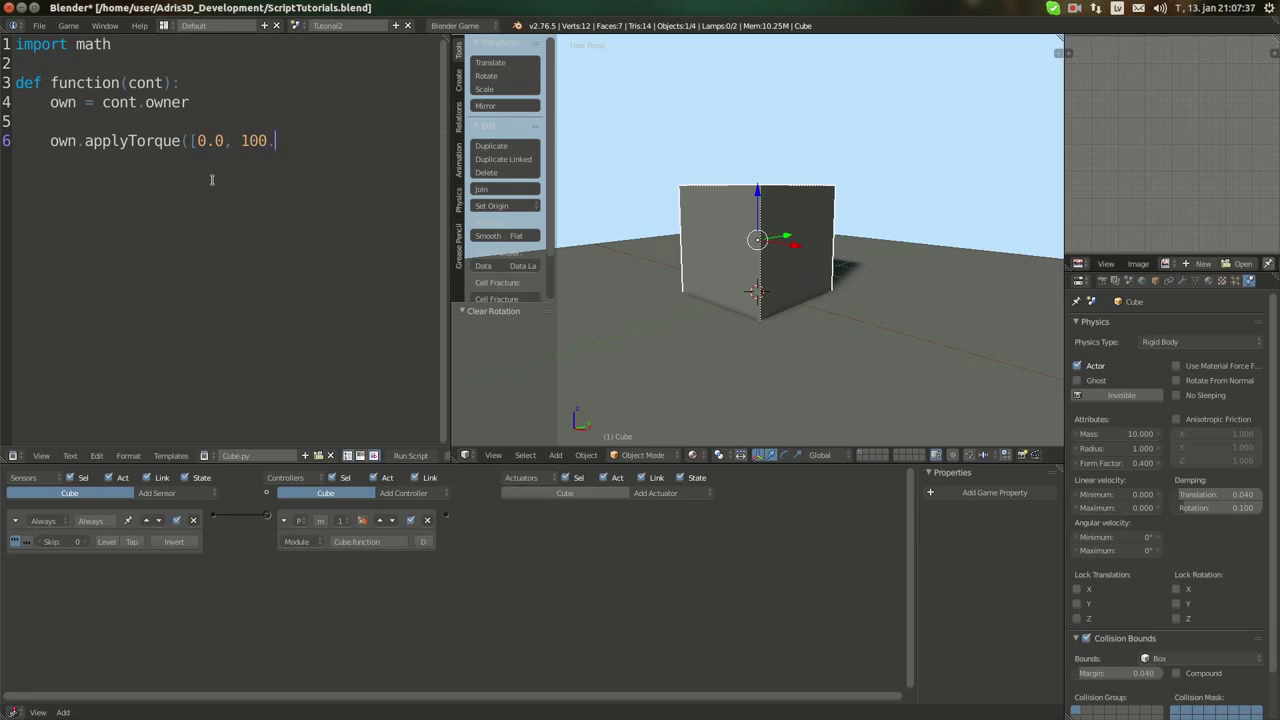
text(0, 0.0])
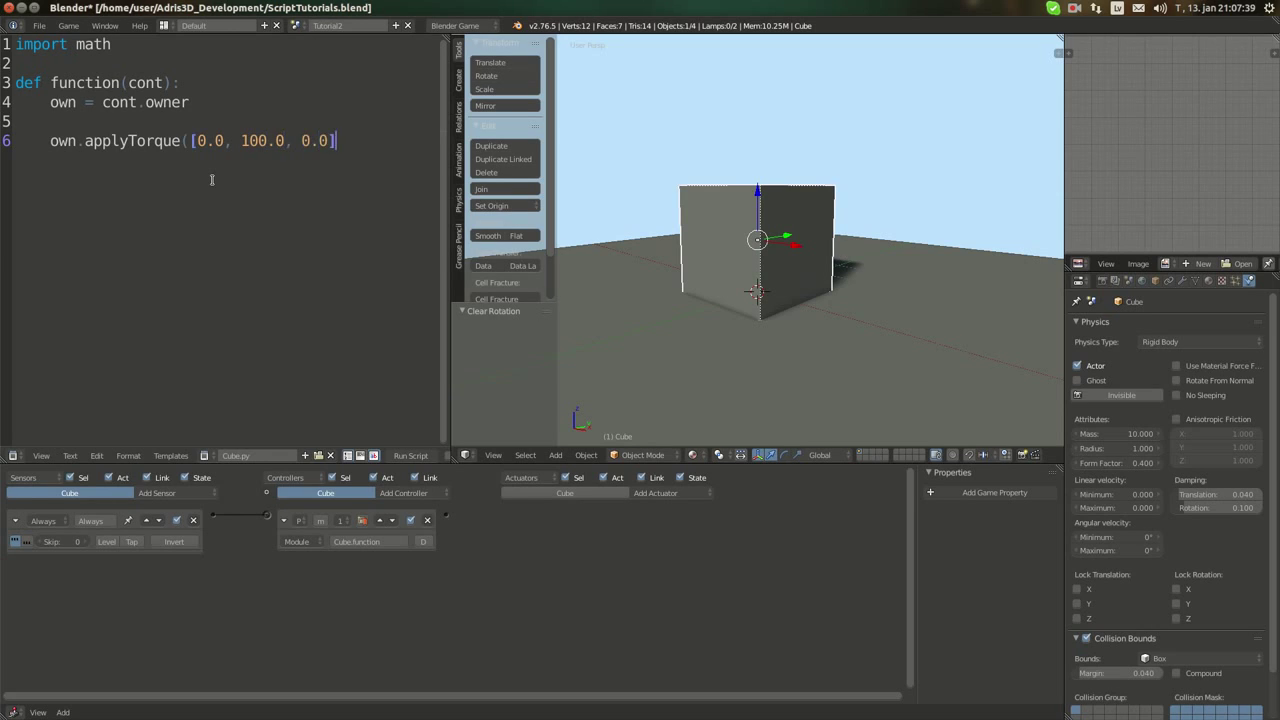
text(, True))
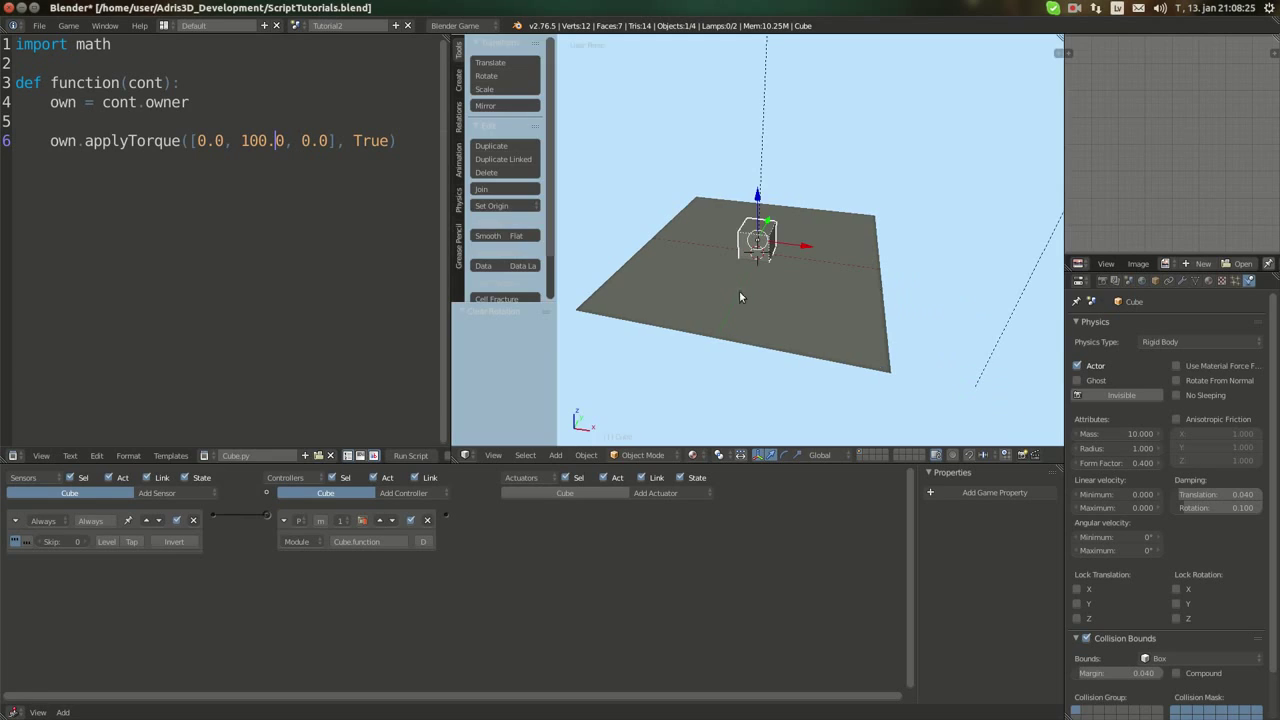
- Lower the torque to 20.0, raise the cube along Z, and run the game to watch it spin
double_click(252, 140)
text(5)
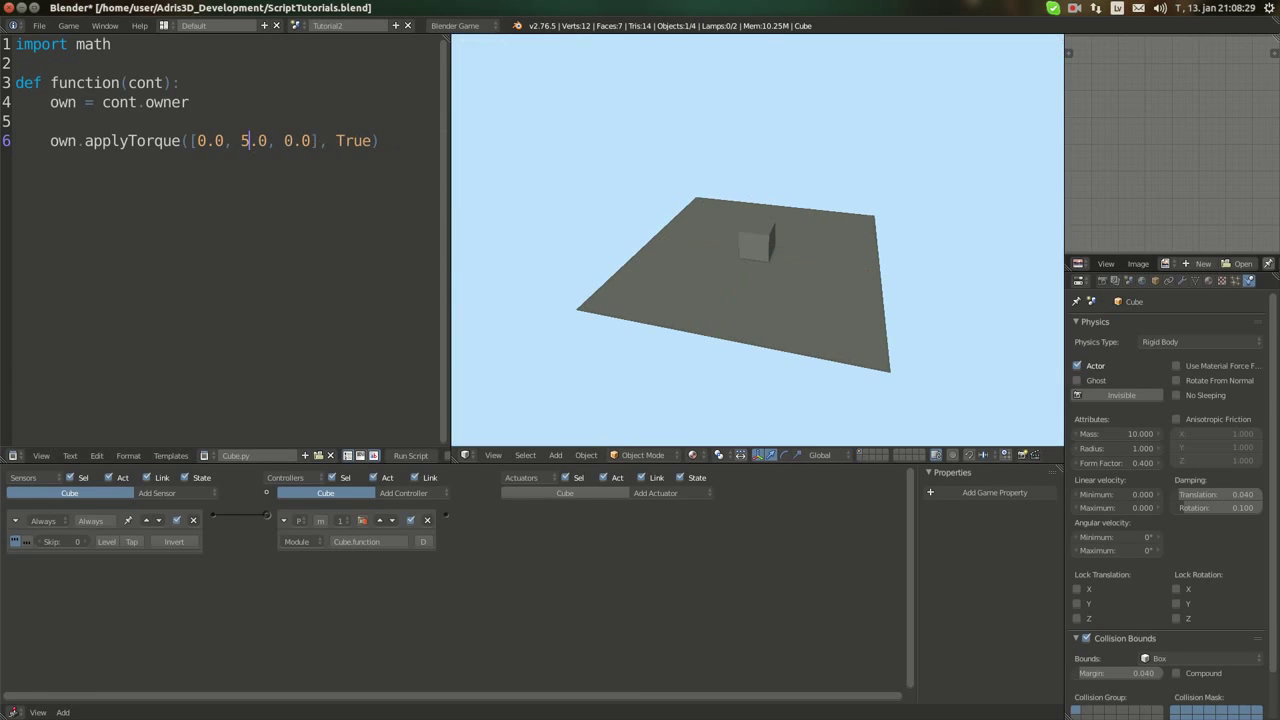
click(756, 240)
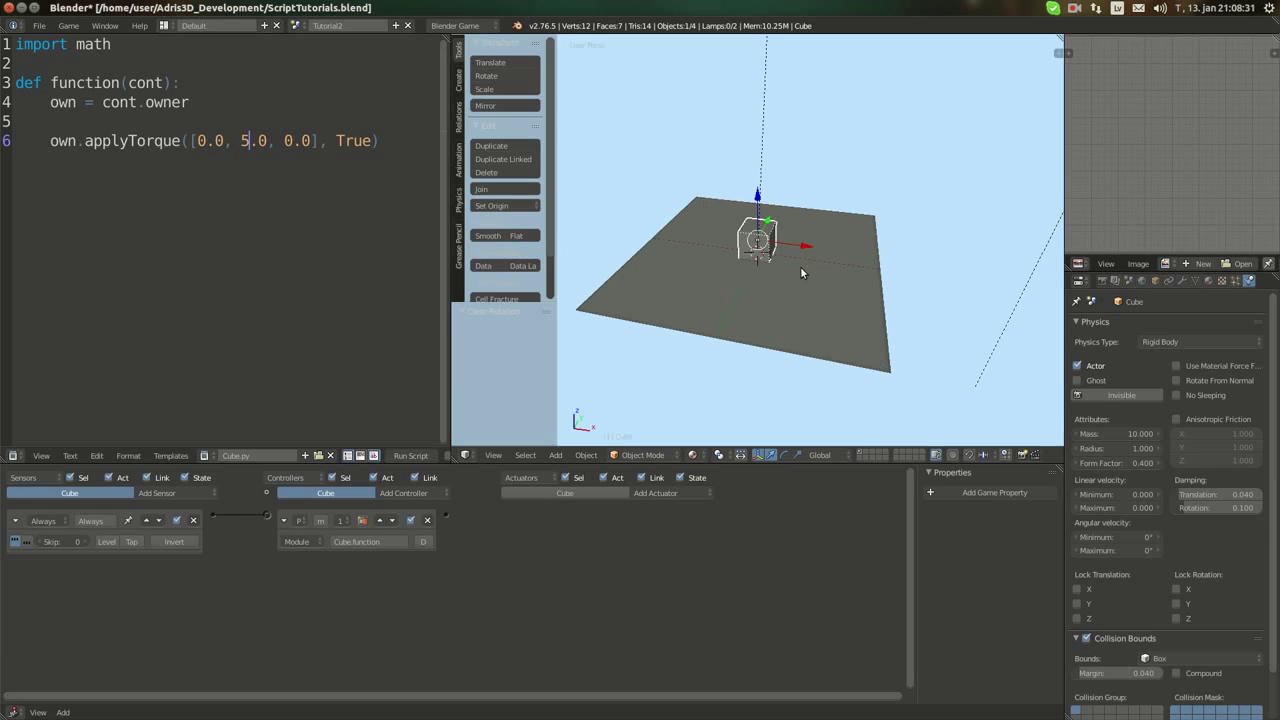
key(g)
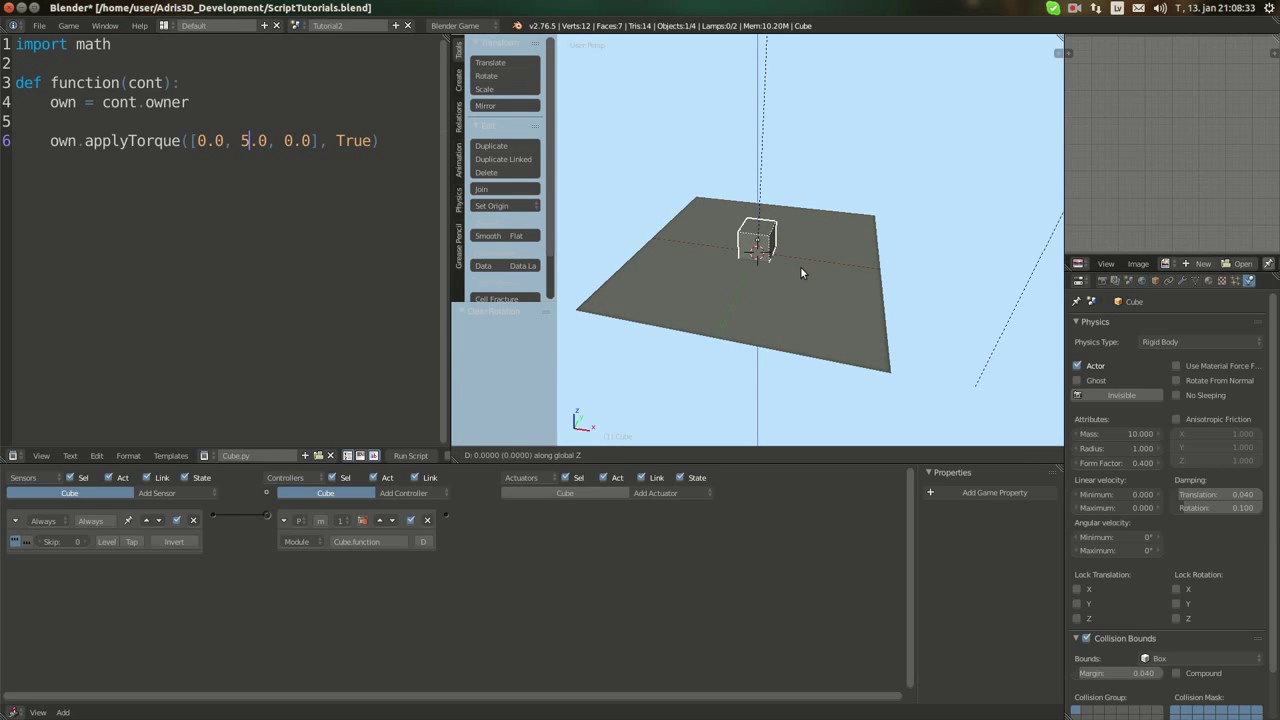
click(756, 240)
text(20)
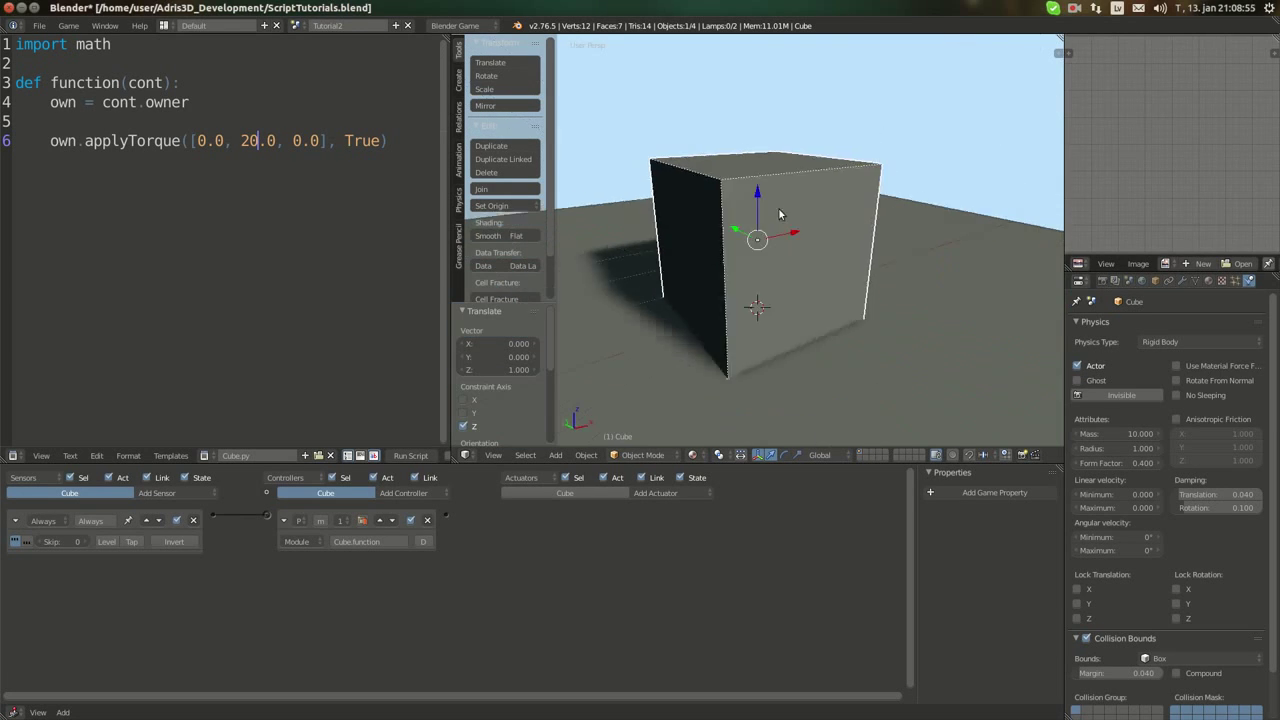
drag(780, 212, 940, 236)
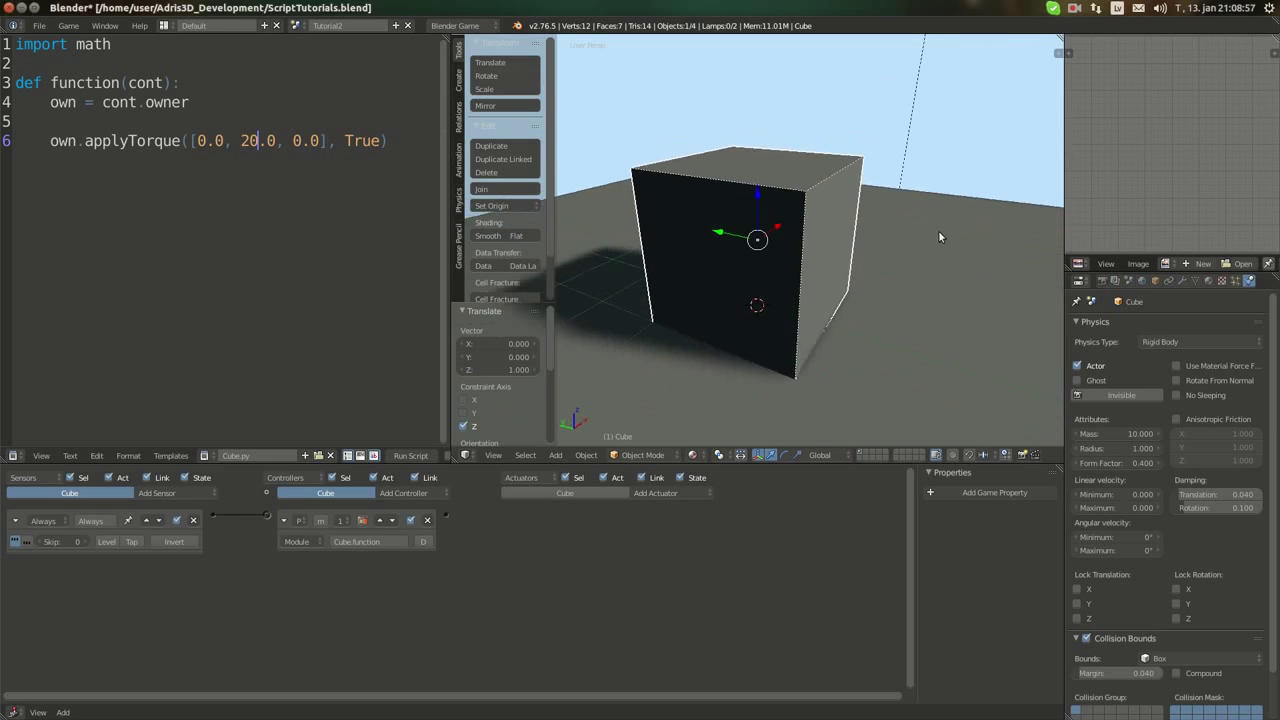